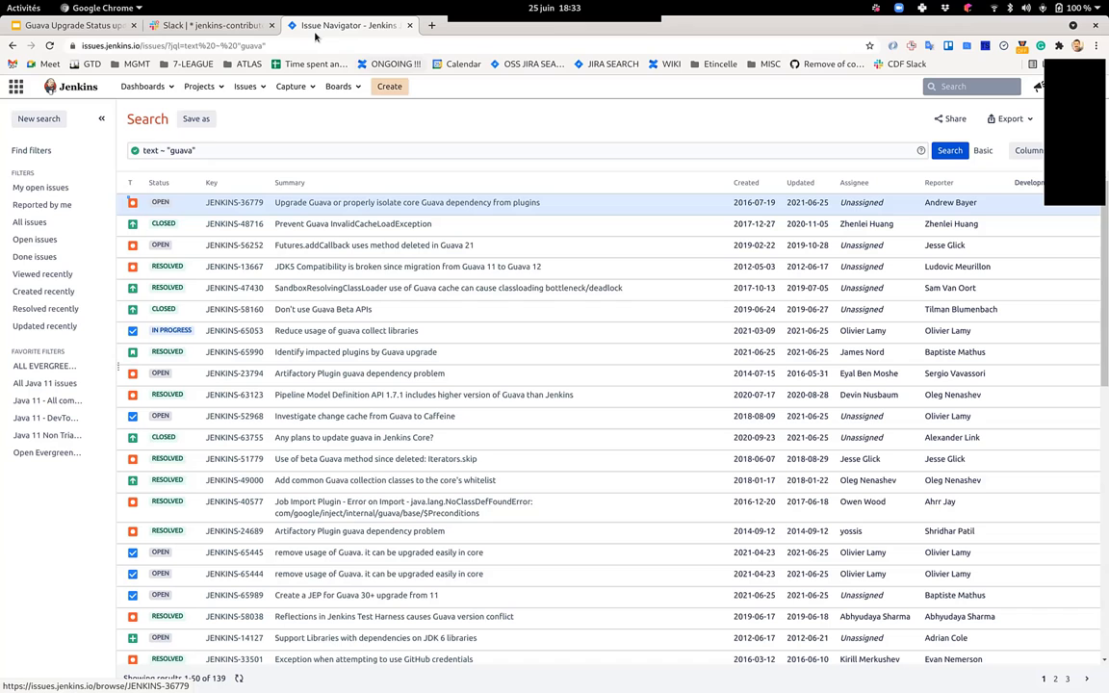
# - Switch from Jira to the 'Guava Upgrade Status update' deck on its title slide
pyautogui.click(72, 25)
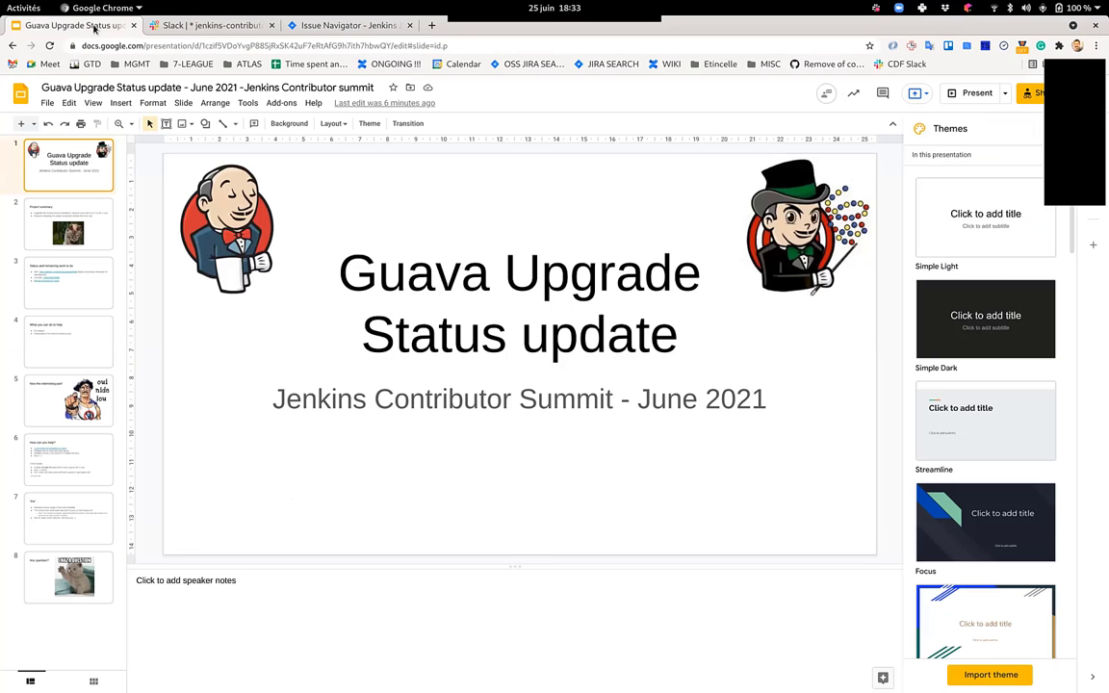
pyautogui.moveTo(754, 158)
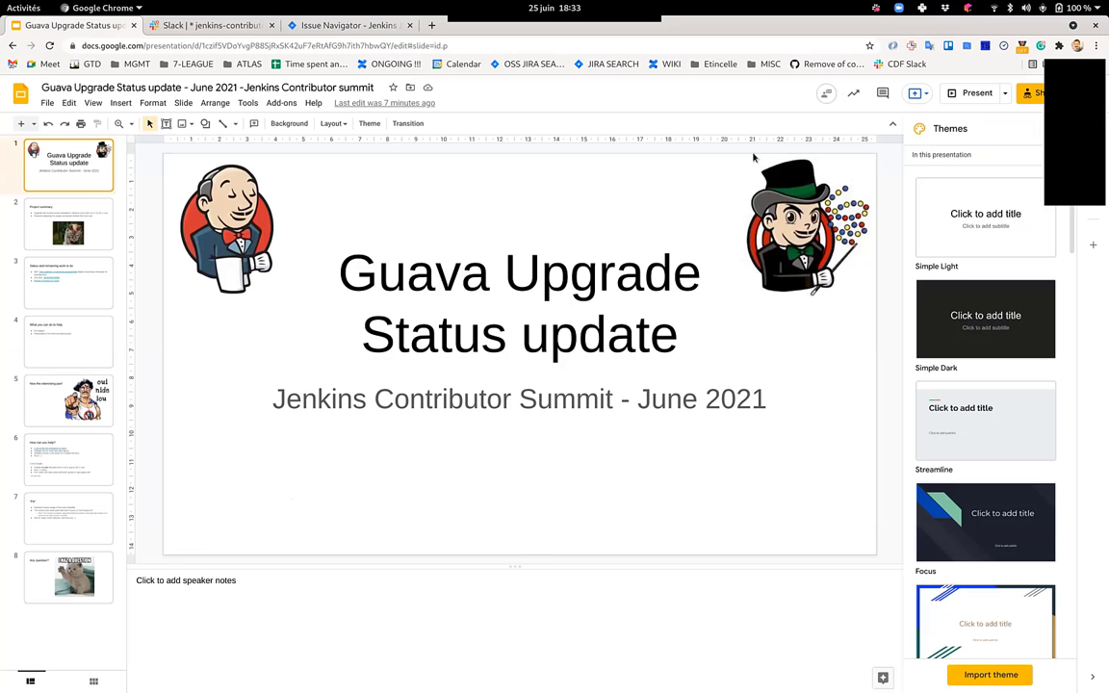
pyautogui.moveTo(881, 312)
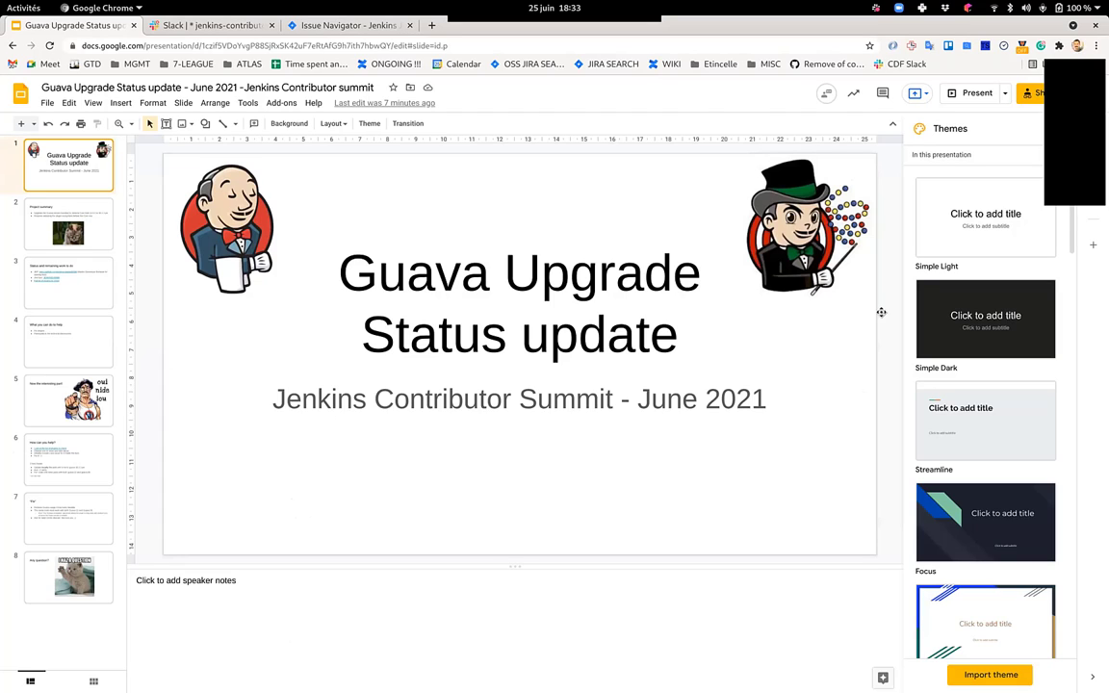
pyautogui.moveTo(501, 289)
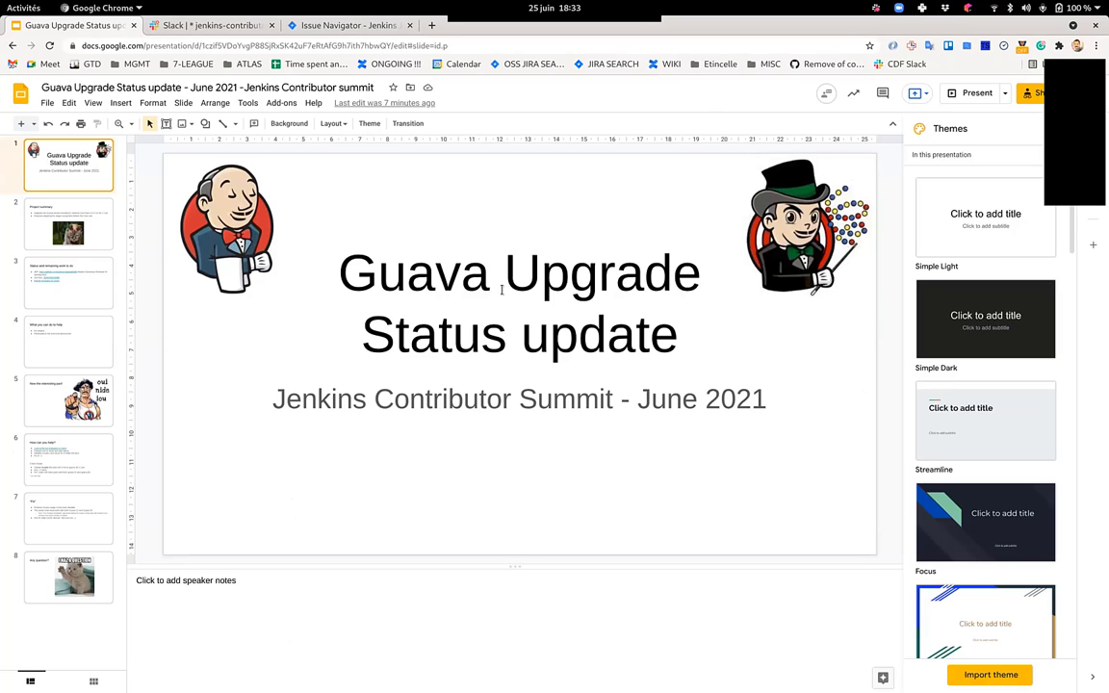
pyautogui.moveTo(313, 254)
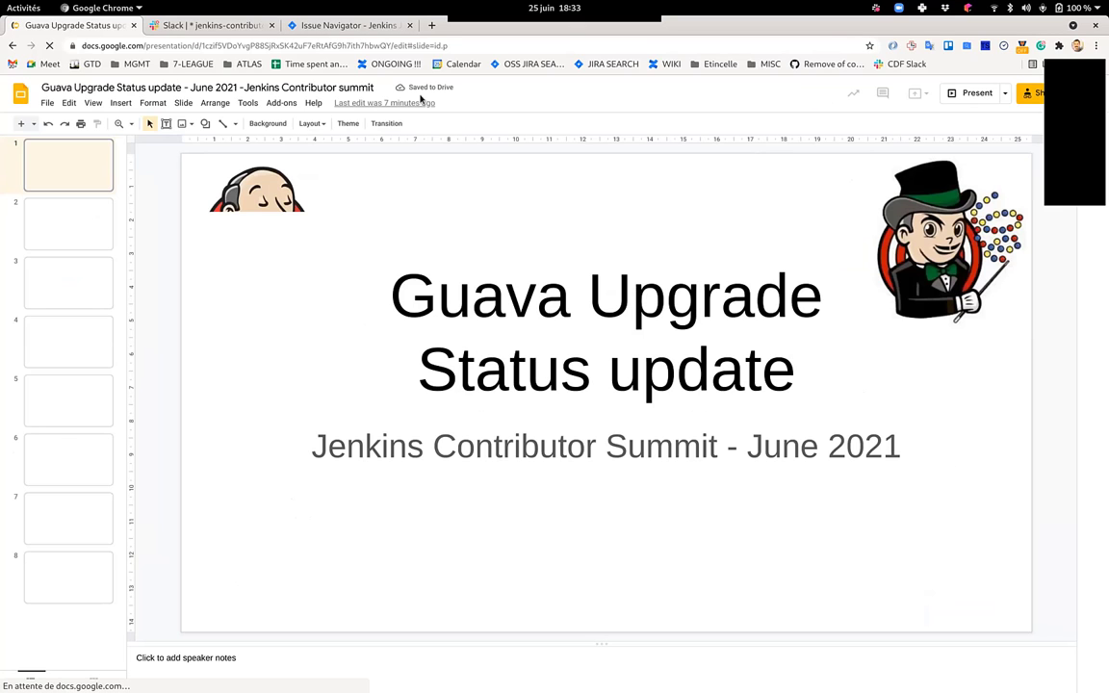
pyautogui.click(215, 103)
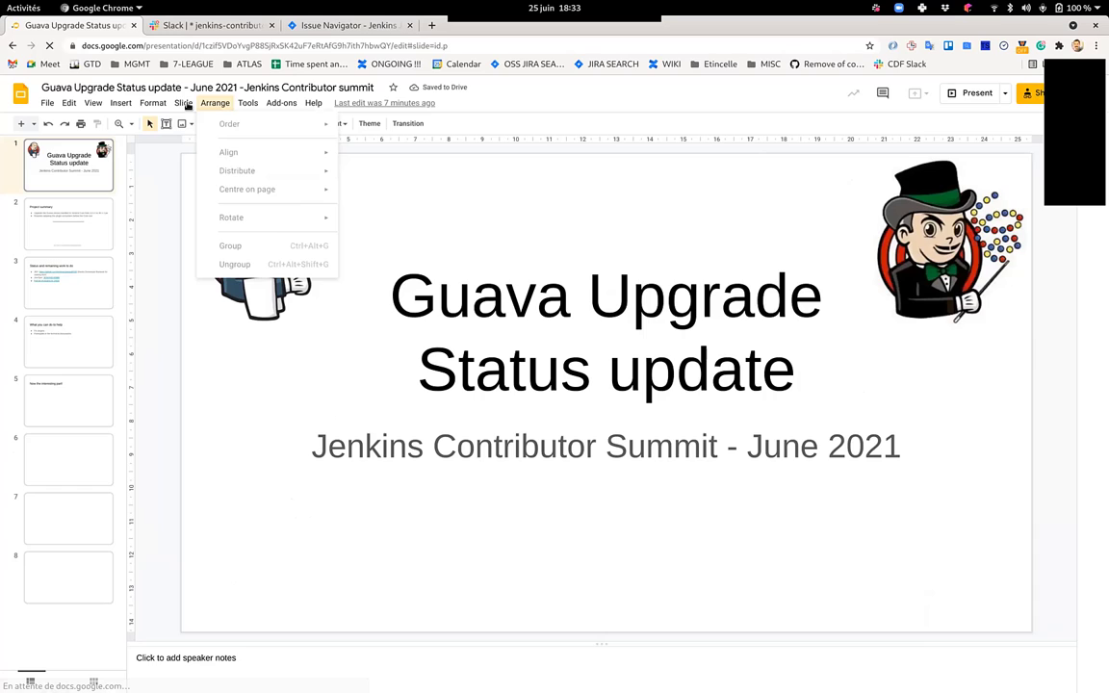
pyautogui.click(183, 103)
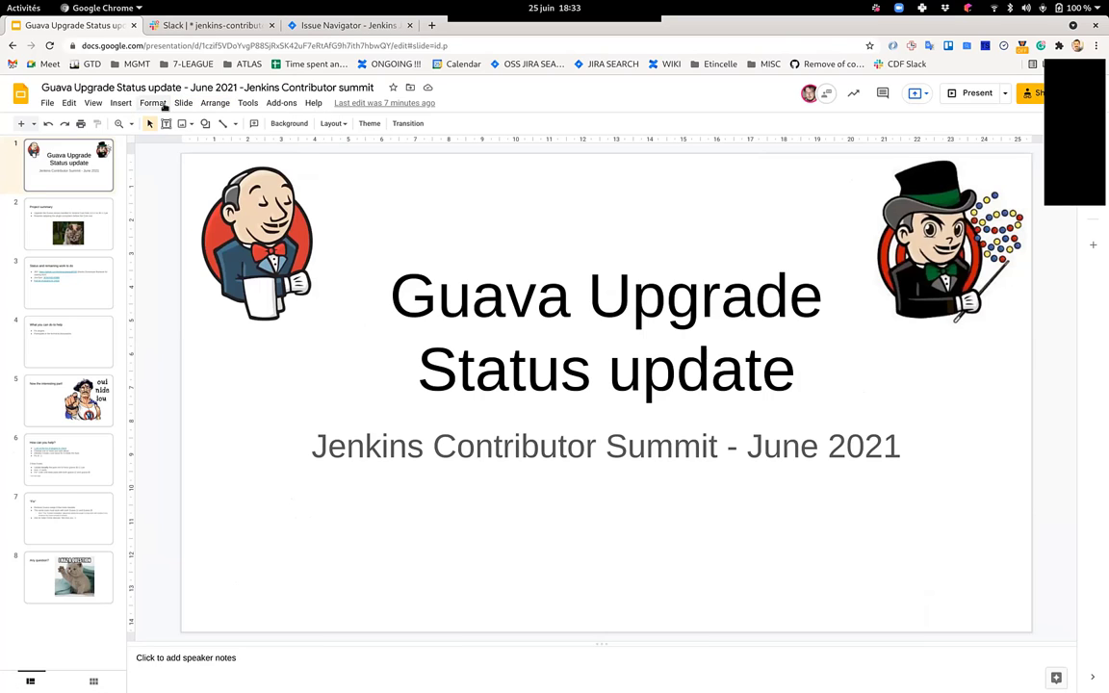
pyautogui.click(183, 103)
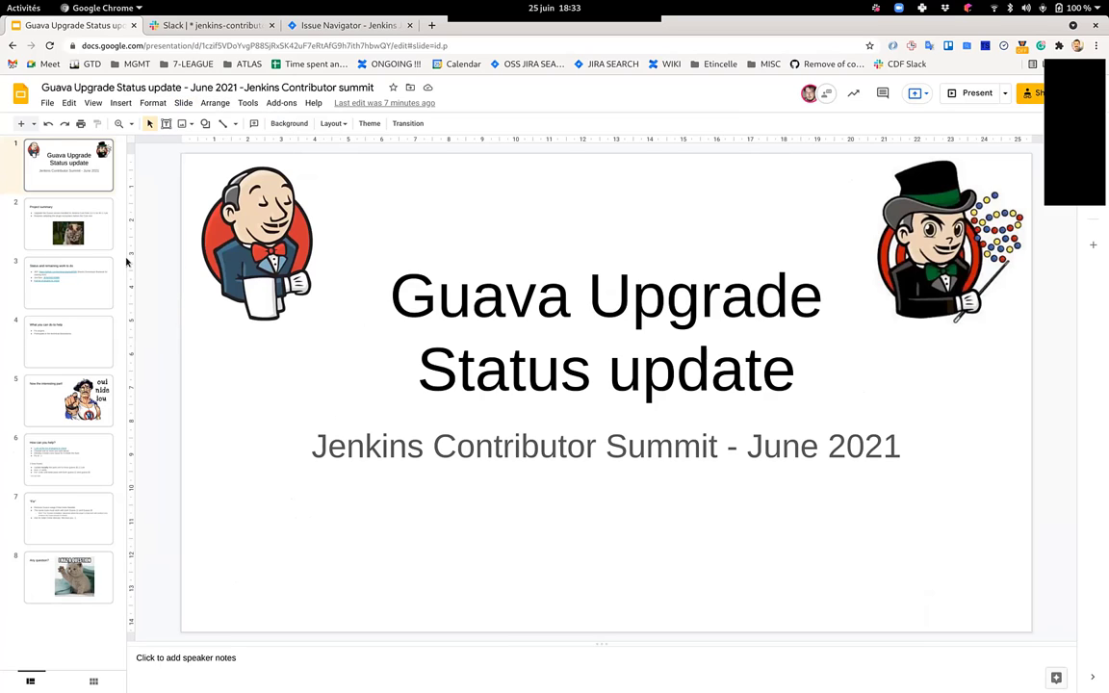
pyautogui.moveTo(87, 231)
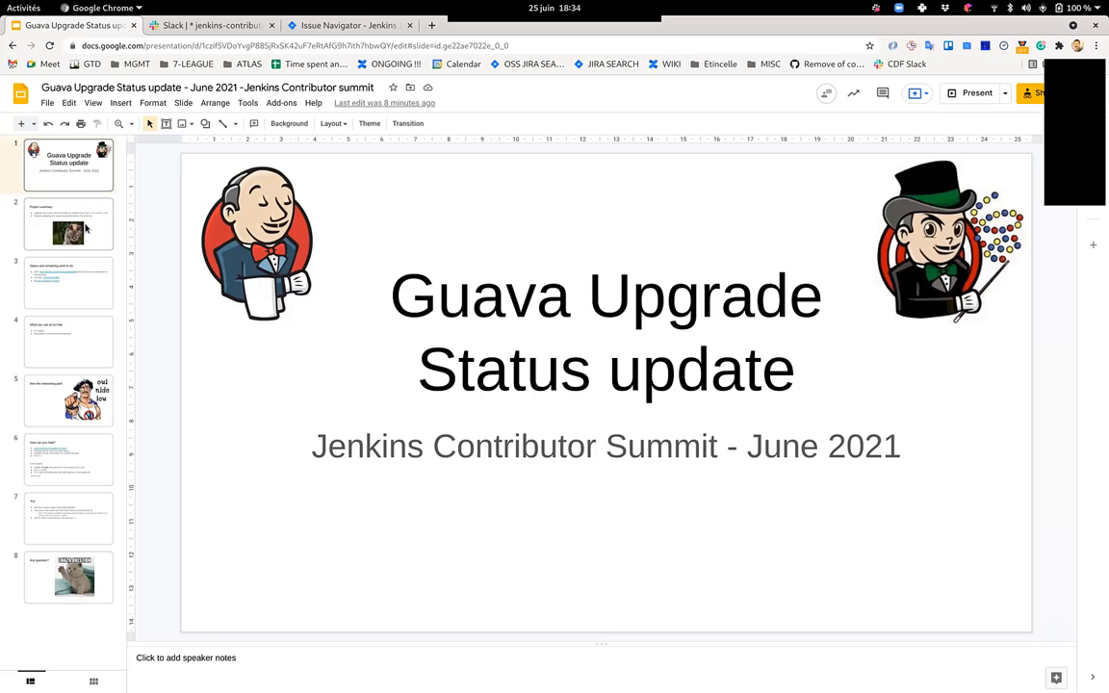
# - Show slide 2, Project summary, then slide 3, Status and remaining work to do
pyautogui.click(68, 224)
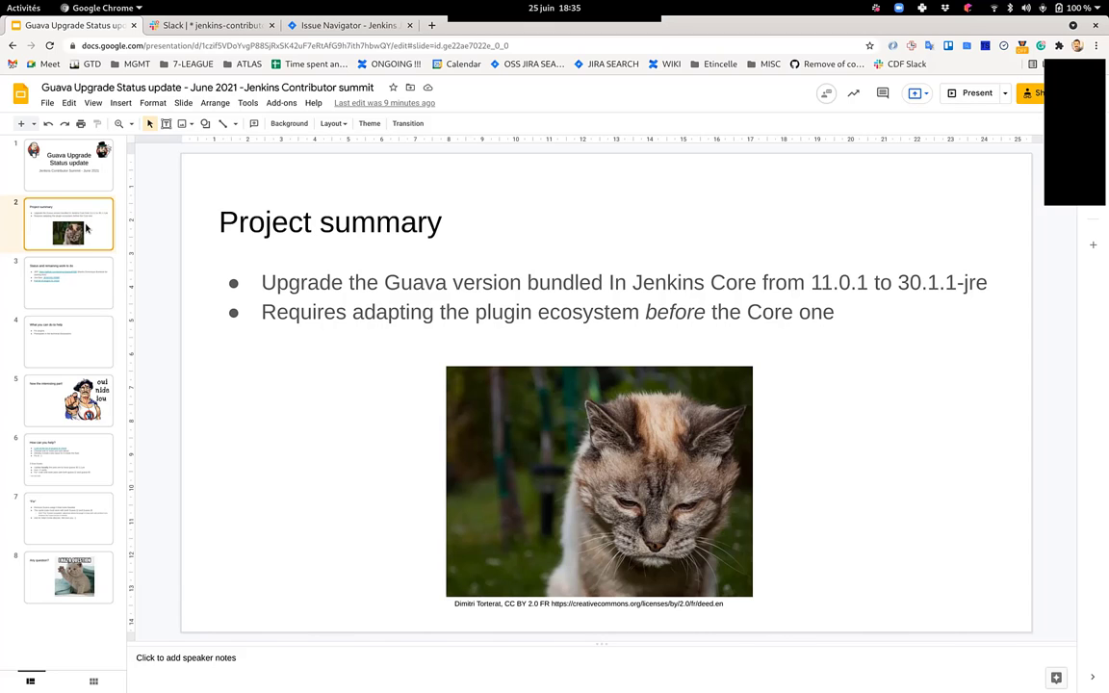
pyautogui.click(68, 282)
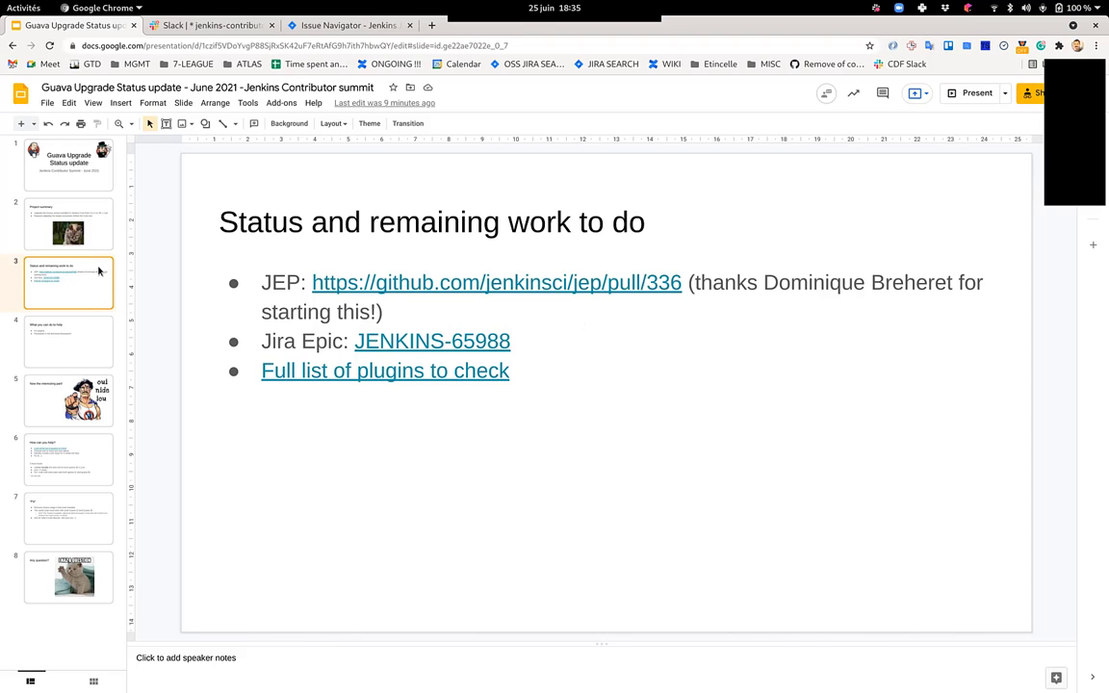
pyautogui.moveTo(467, 311)
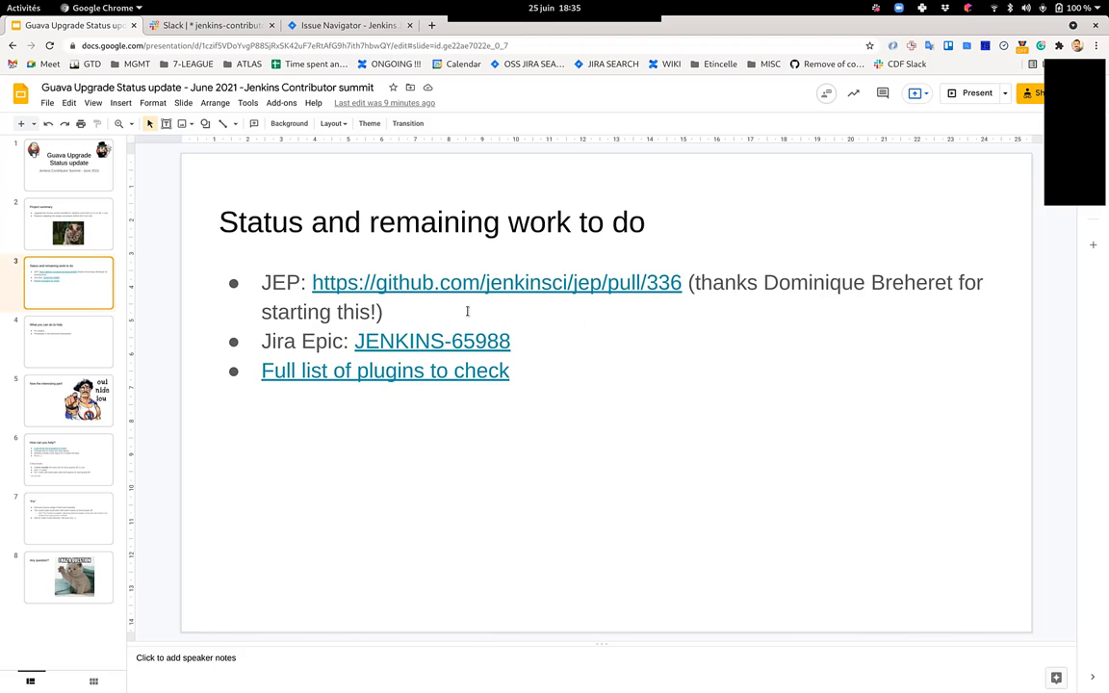
# - Open the JENKINS-65988 epic link from slide 3, then return to the deck
pyautogui.click(460, 341)
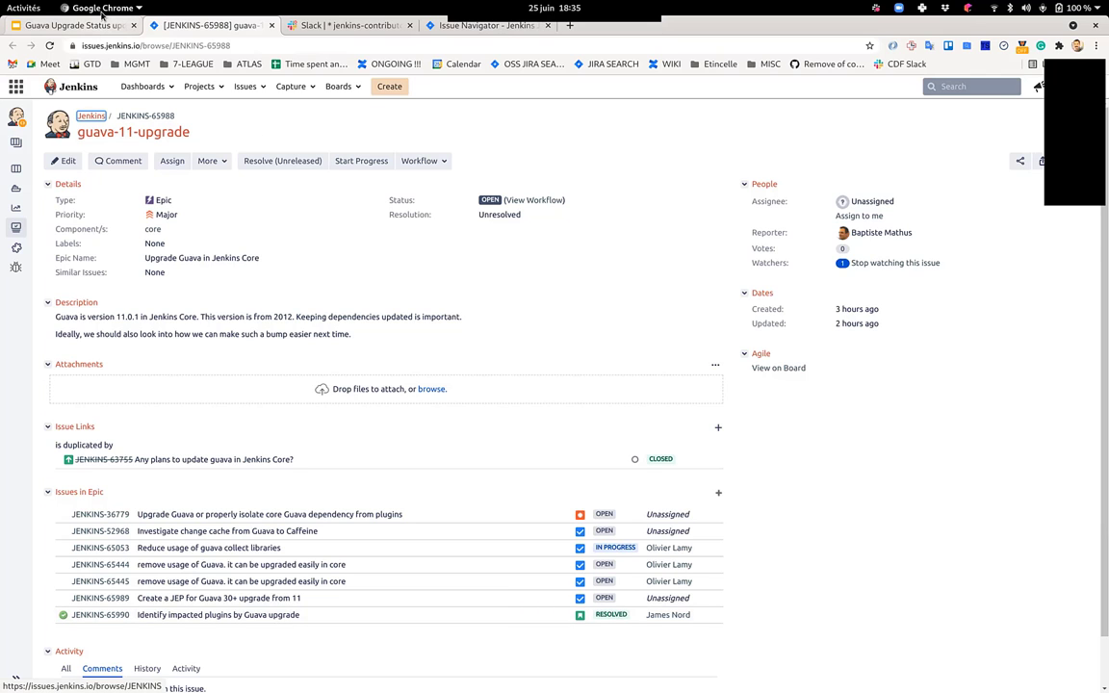
pyautogui.click(72, 25)
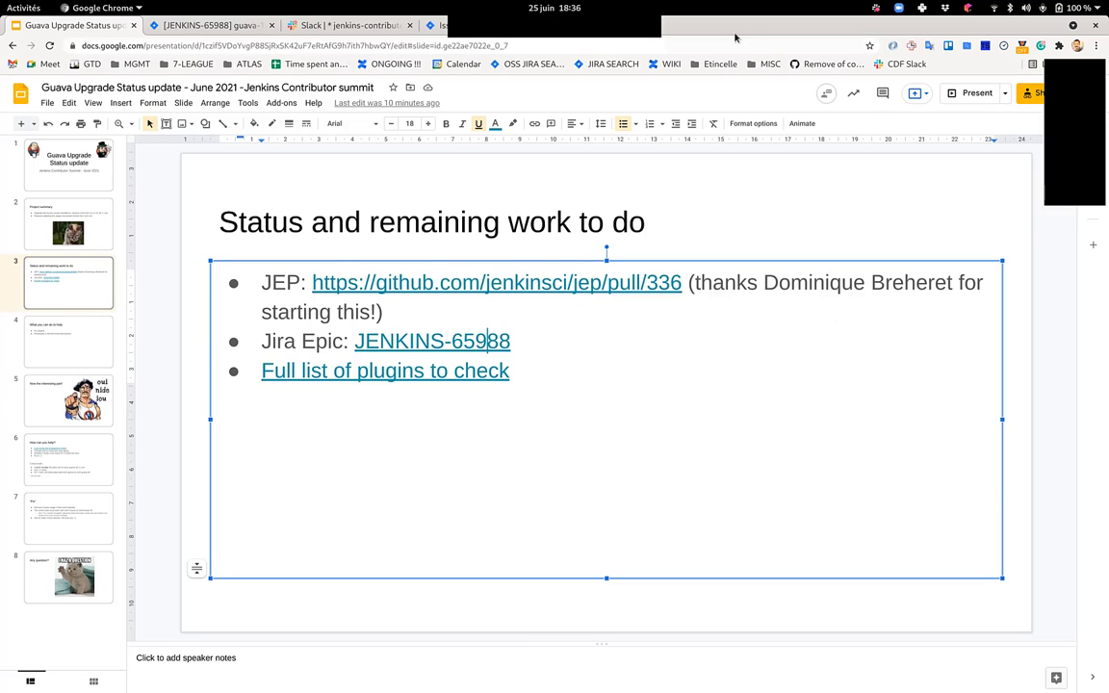
# - Open the Revapi GitHub result and the jenkins-infra/usage-in-plugins repository
pyautogui.click(707, 25)
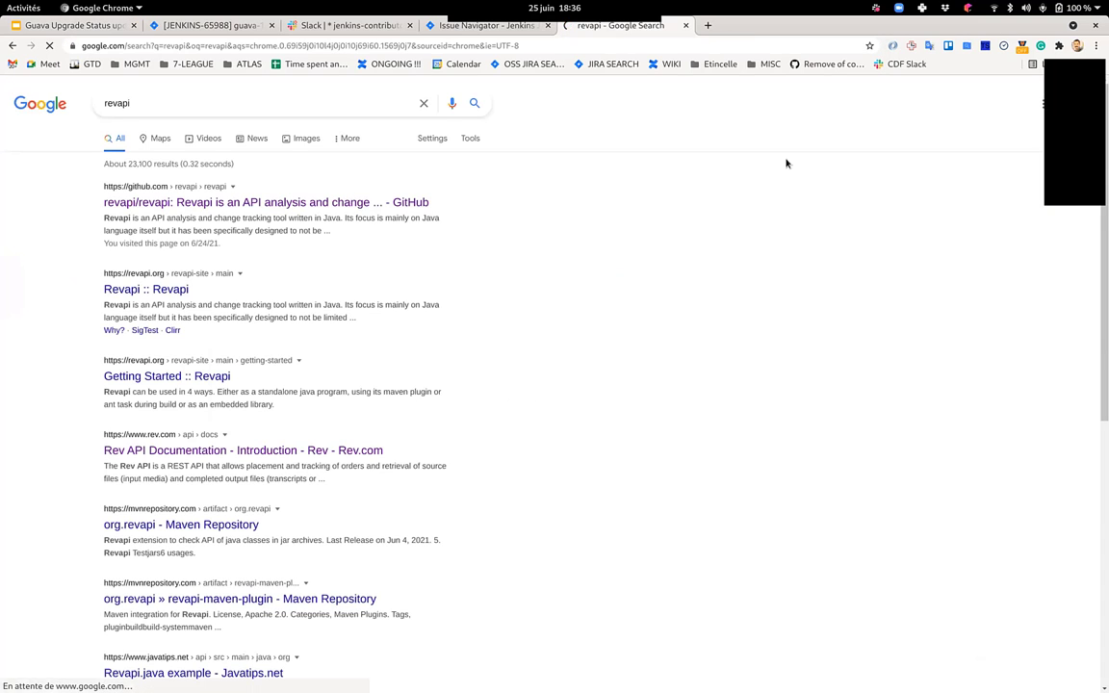
pyautogui.click(266, 202)
pyautogui.write('usafe')
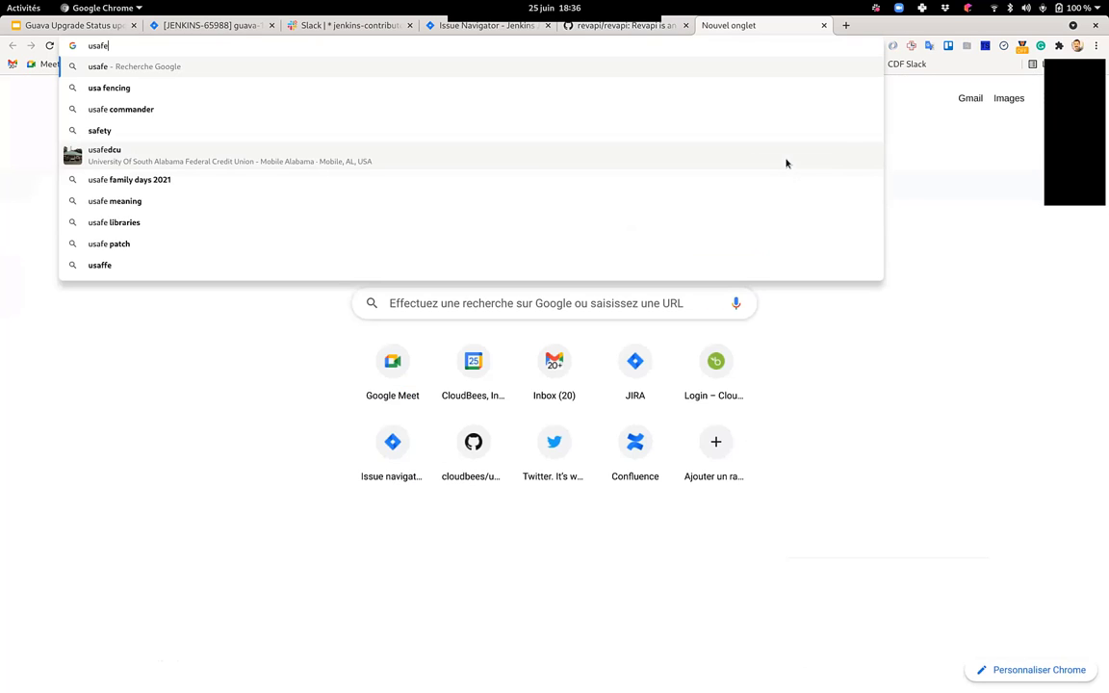
pyautogui.write('usage iphone')
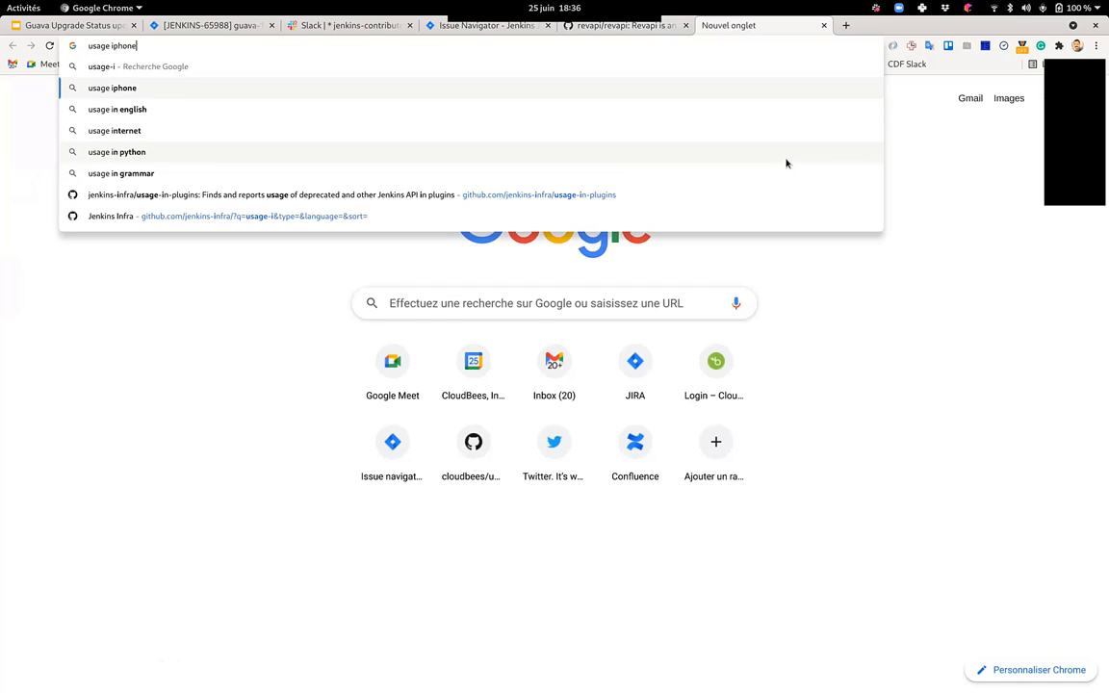
pyautogui.click(353, 195)
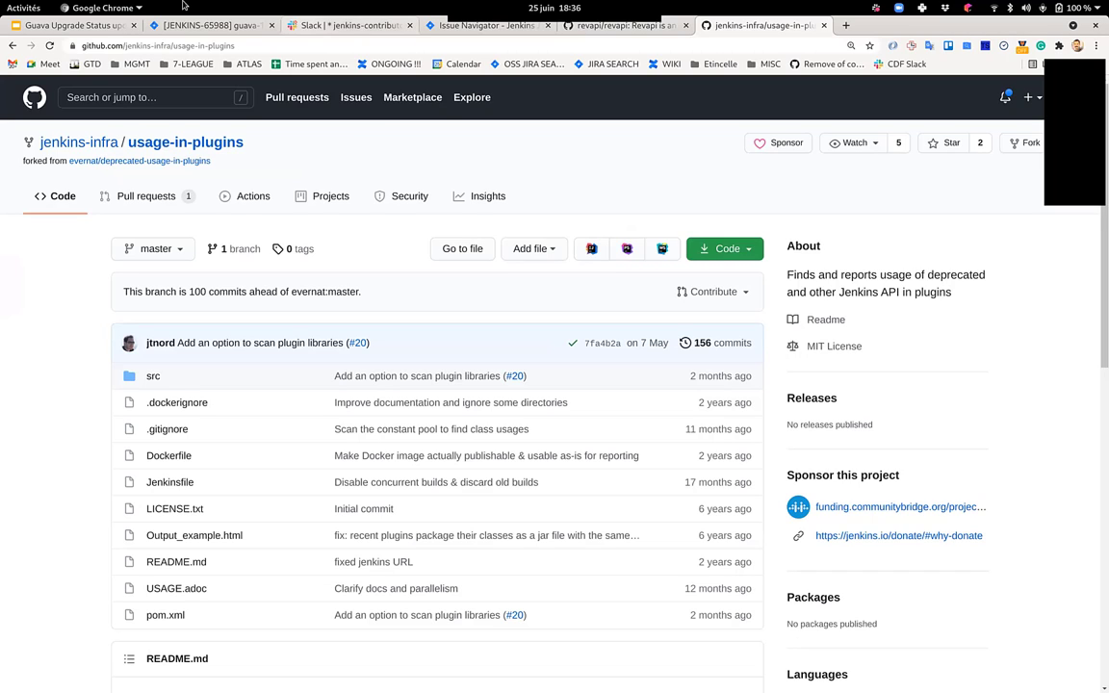
# - Return to the deck's 'Status and remaining work to do' slide
pyautogui.click(75, 25)
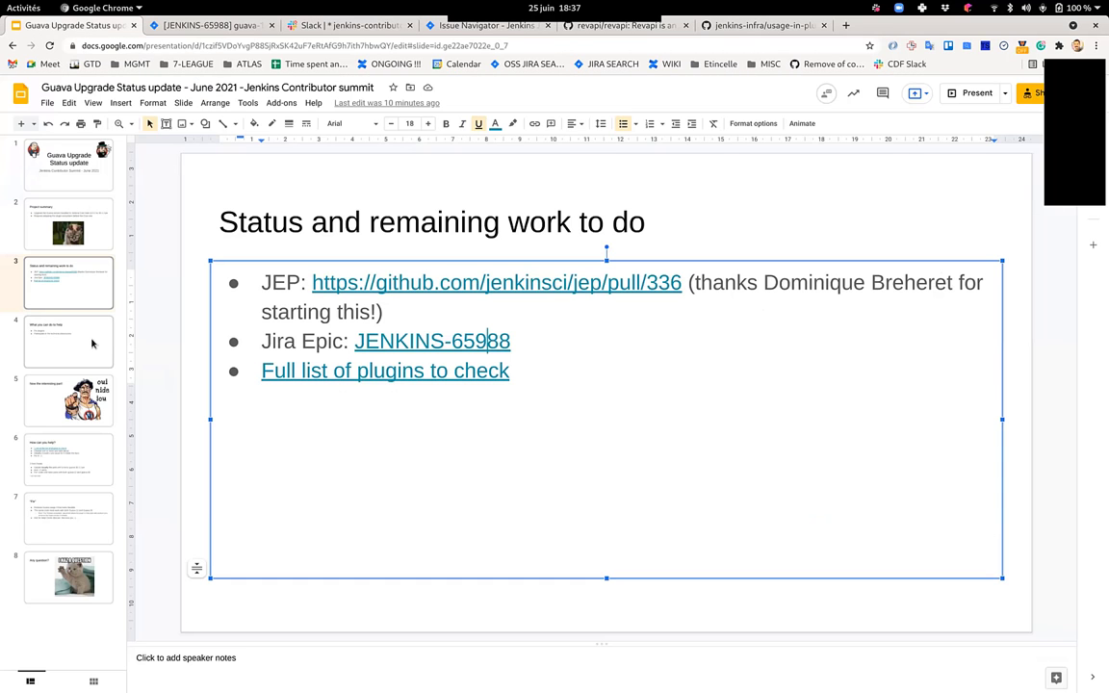
pyautogui.moveTo(100, 339)
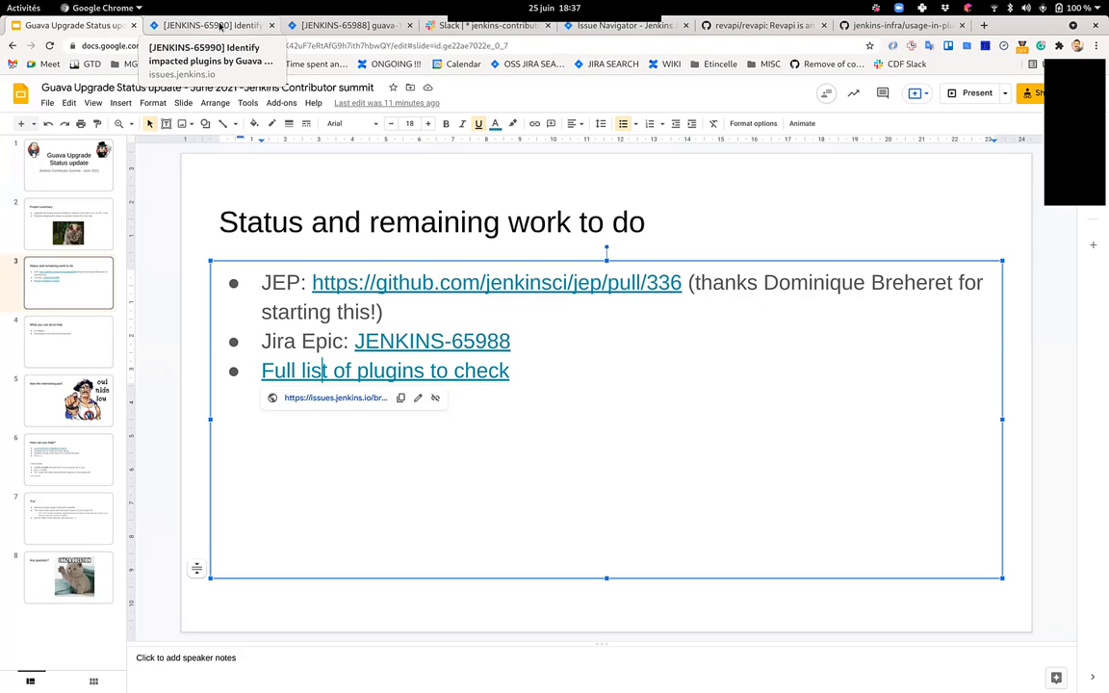
pyautogui.moveTo(243, 32)
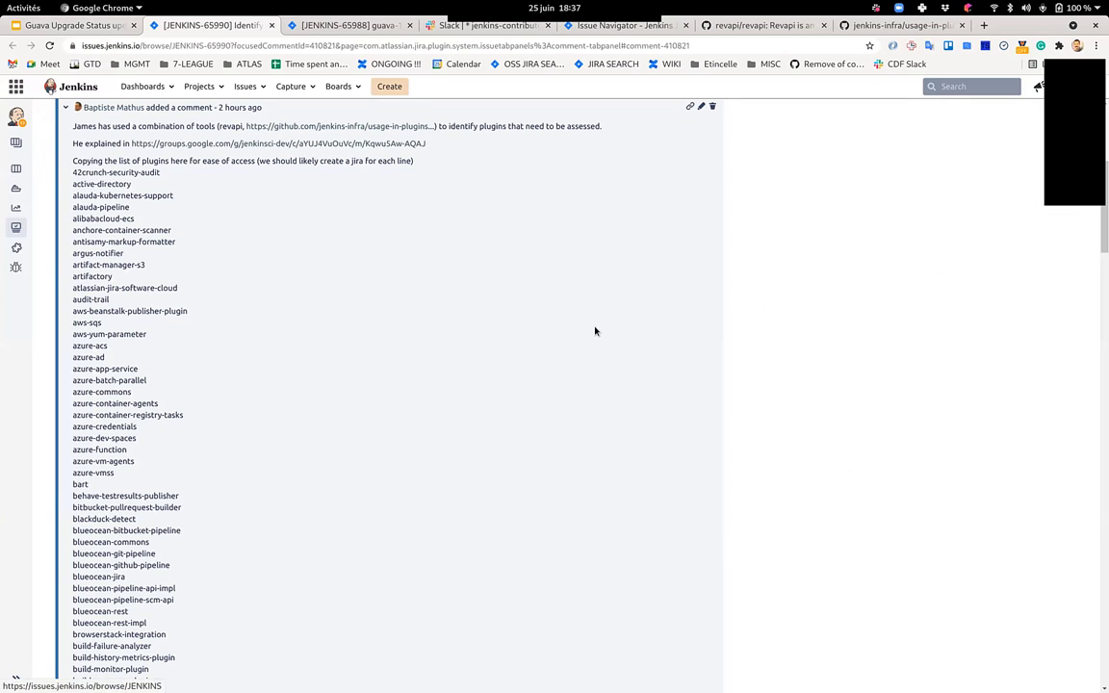
pyautogui.scroll(-3)
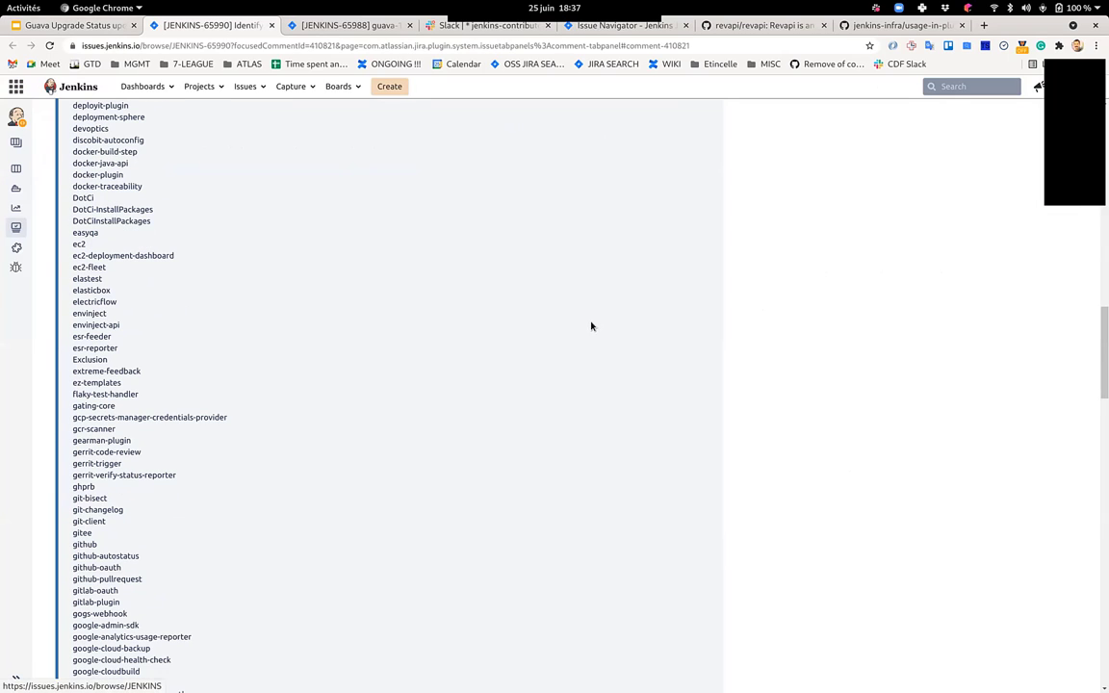
pyautogui.scroll(-3)
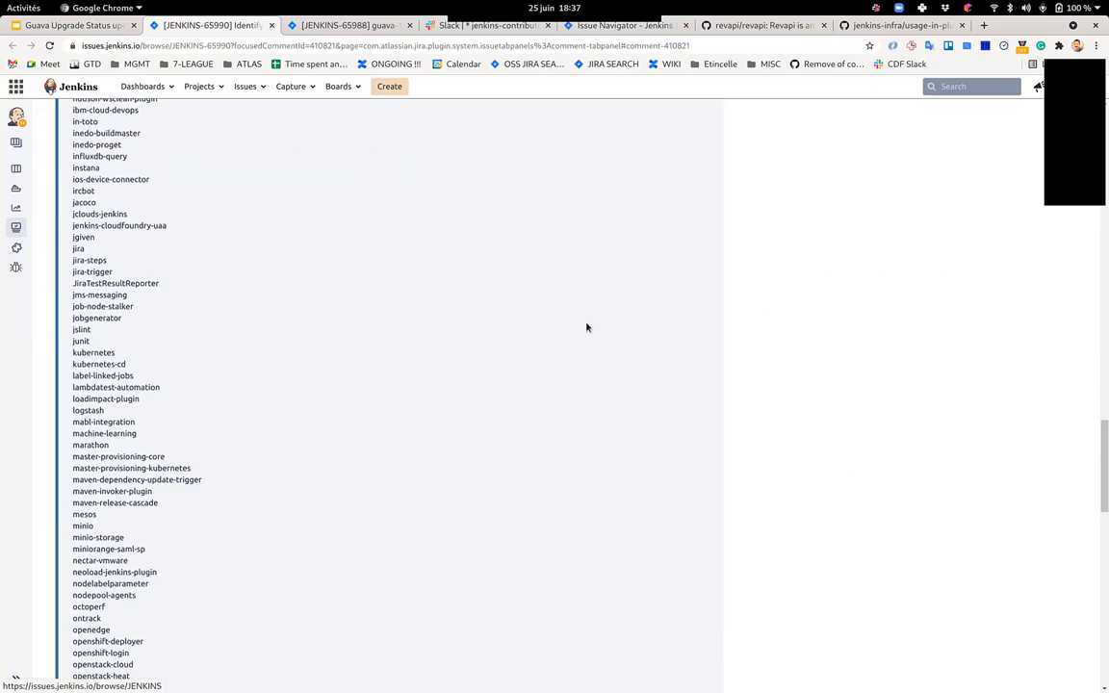
pyautogui.scroll(-3)
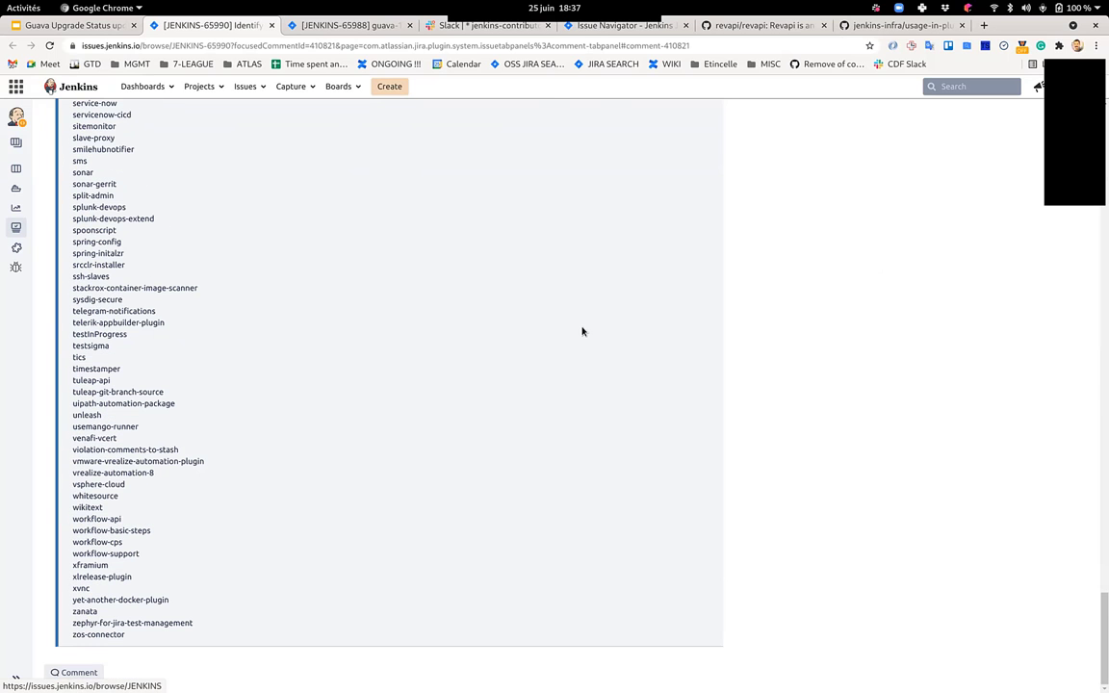
pyautogui.scroll(3)
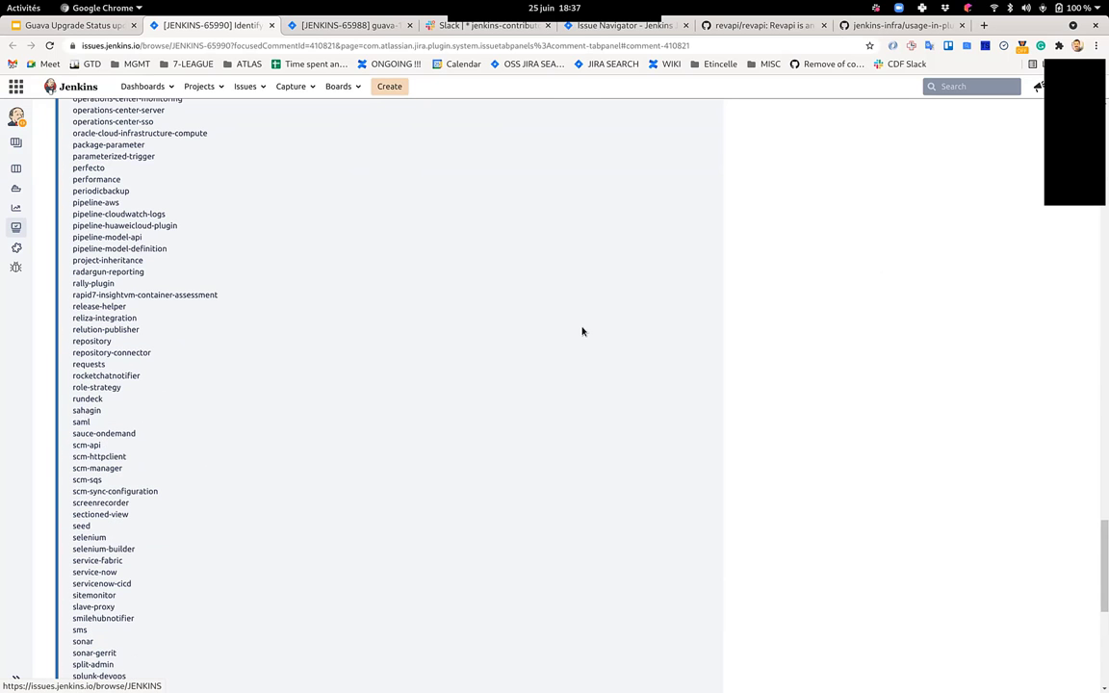
pyautogui.scroll(3)
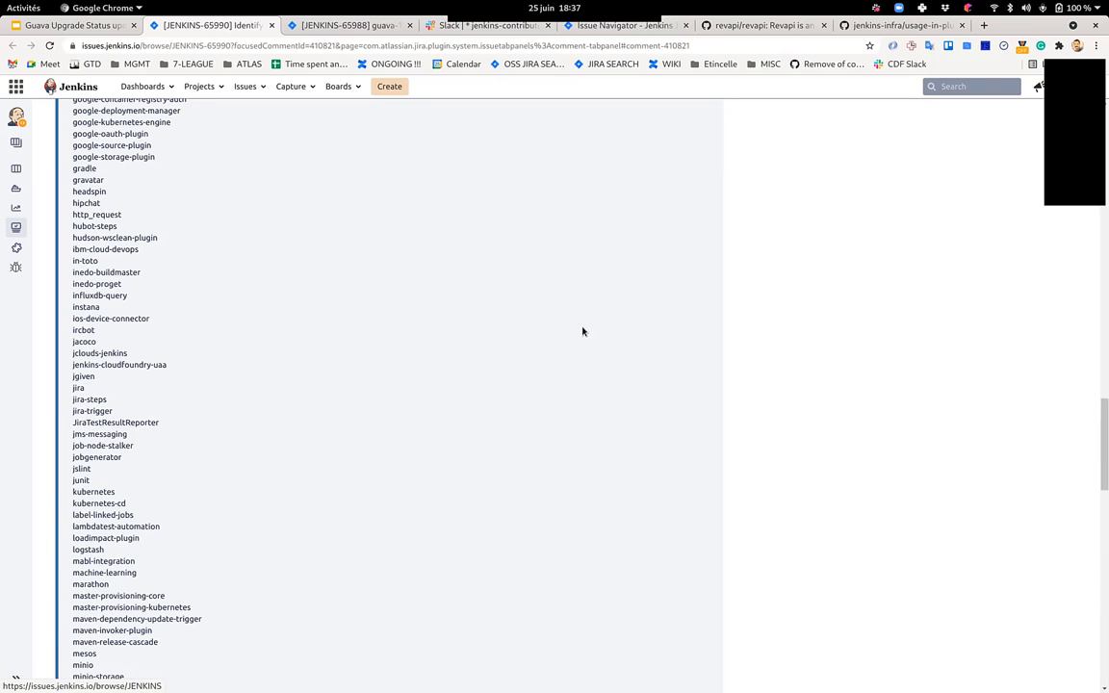
pyautogui.scroll(3)
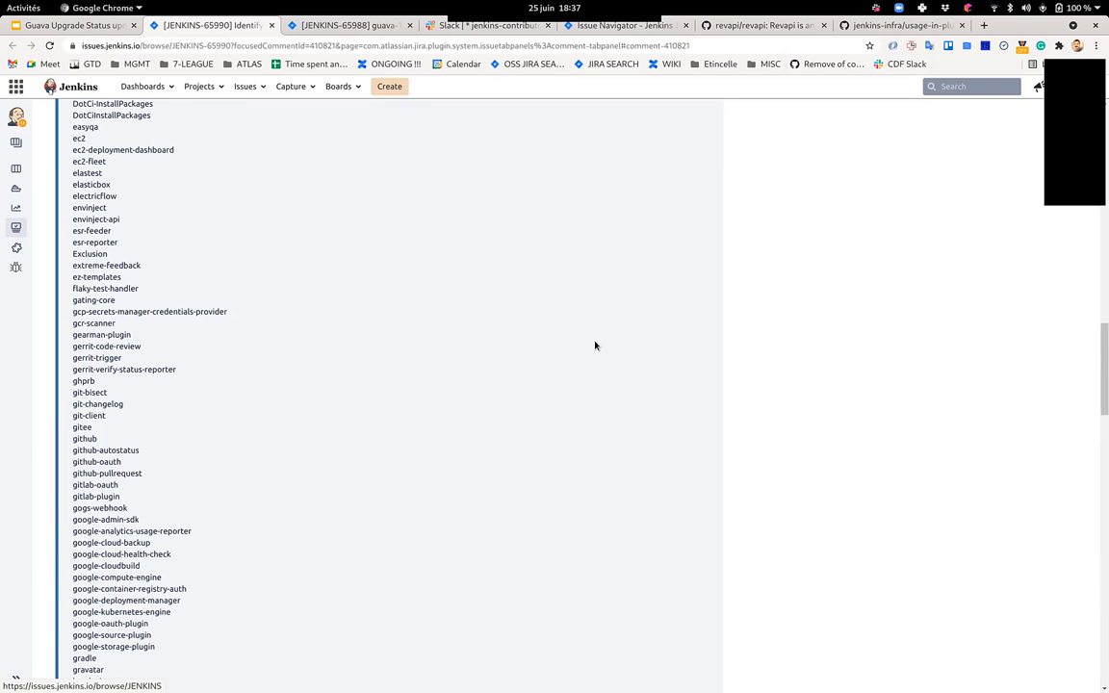
pyautogui.scroll(3)
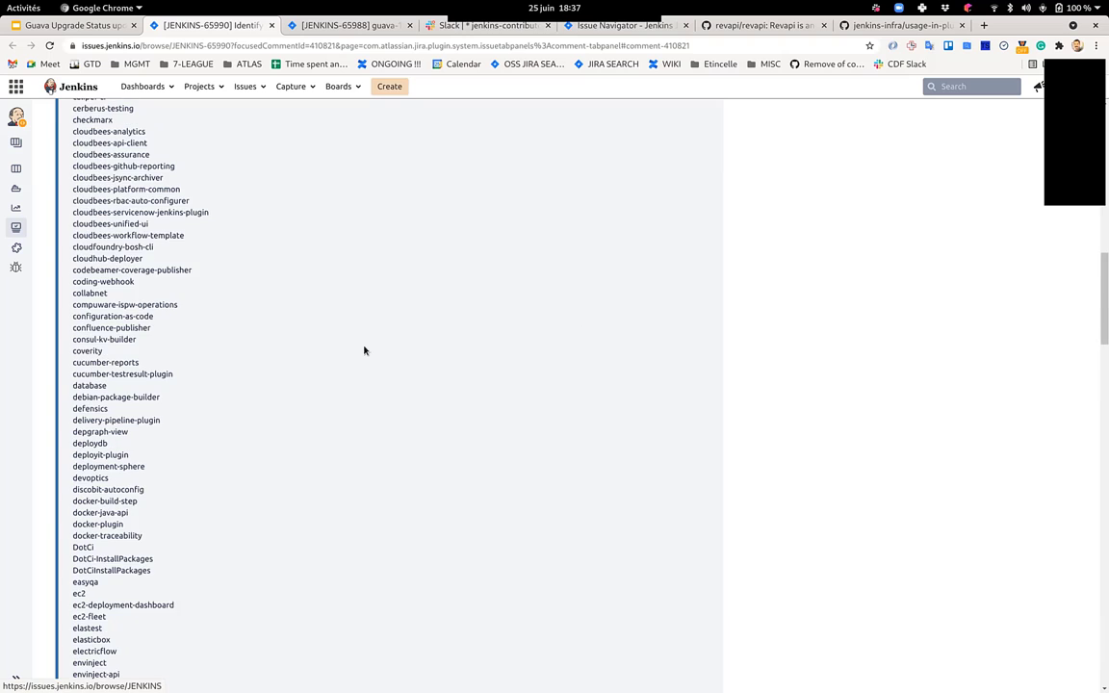
pyautogui.scroll(3)
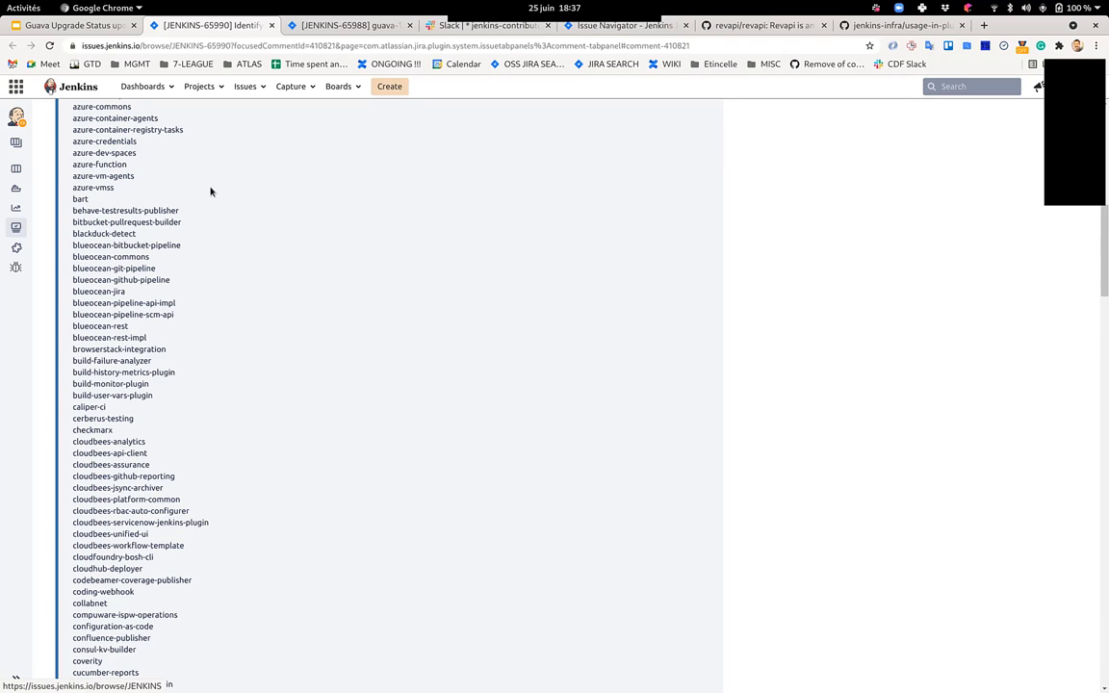
pyautogui.moveTo(214, 166)
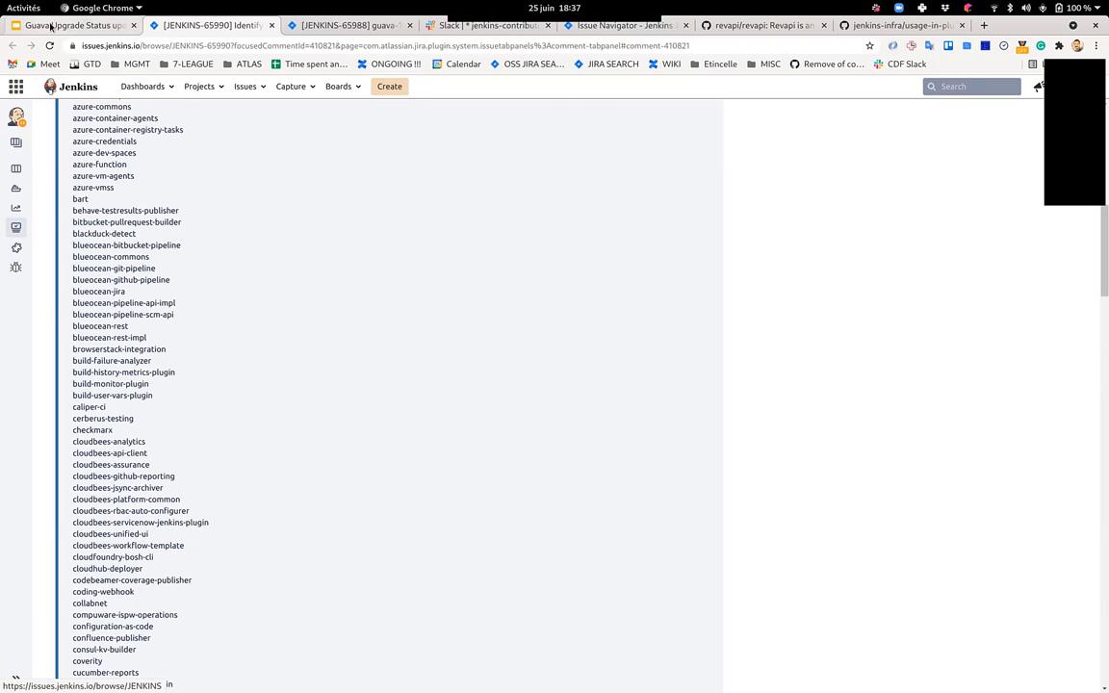
# - Switch back to the Guava deck and show slide 4, 'What you can do to help'
pyautogui.click(68, 25)
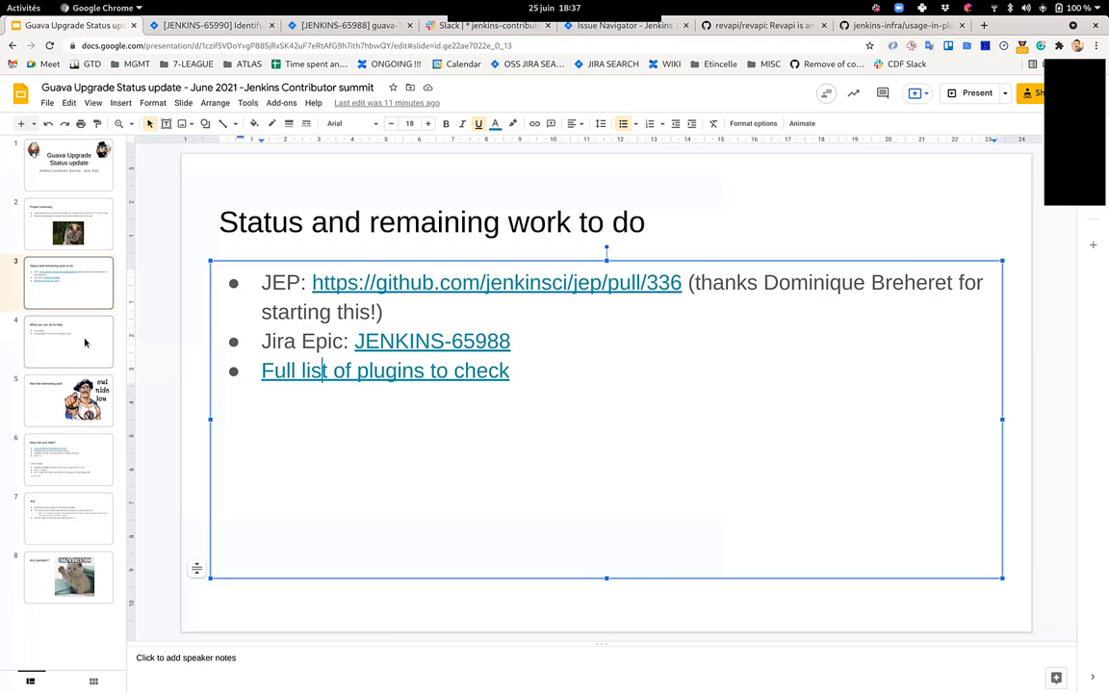
pyautogui.click(68, 342)
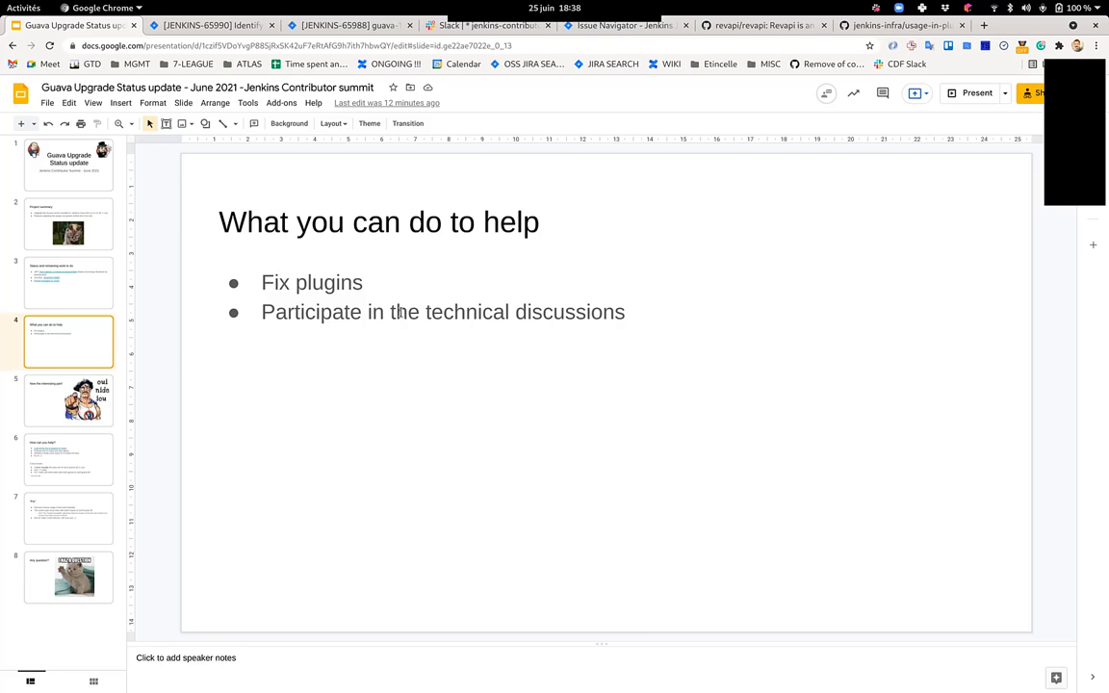
pyautogui.moveTo(259, 453)
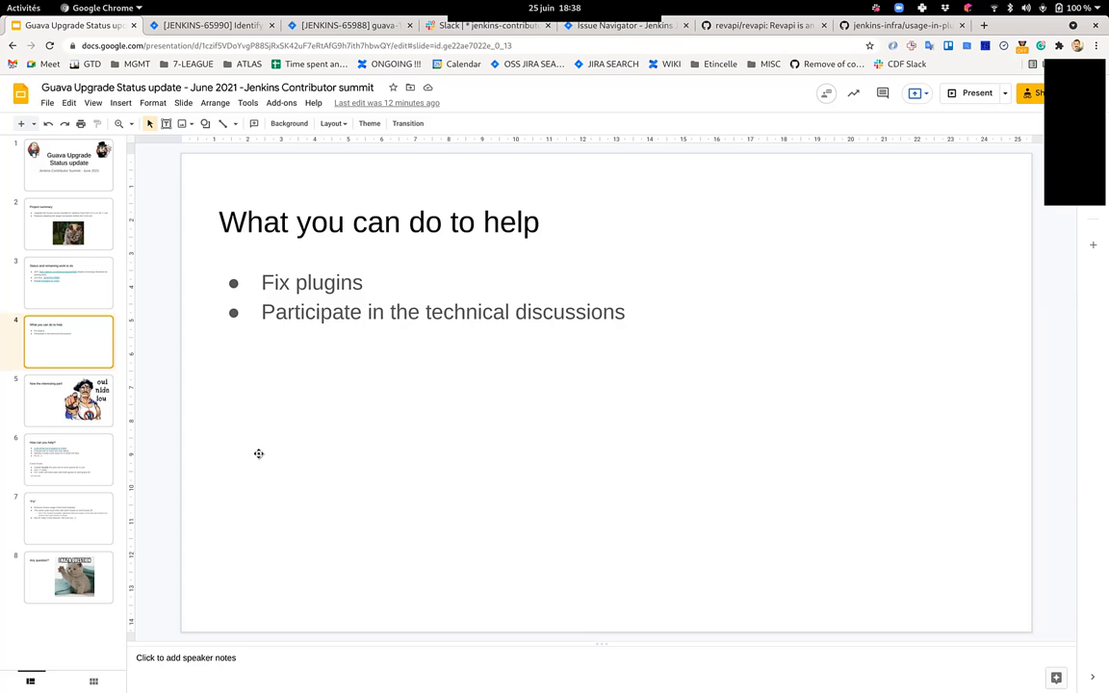
# - Show slide 6, 'How can you help?', and highlight the word Fix* in its howto
pyautogui.click(69, 400)
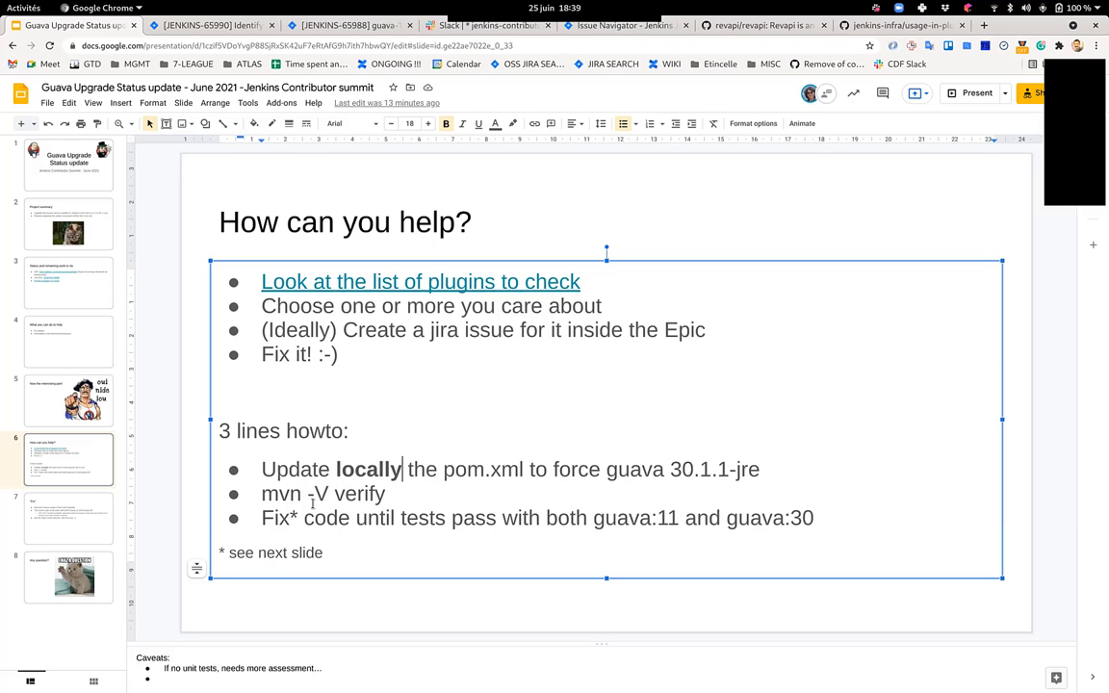
pyautogui.doubleClick(279, 518)
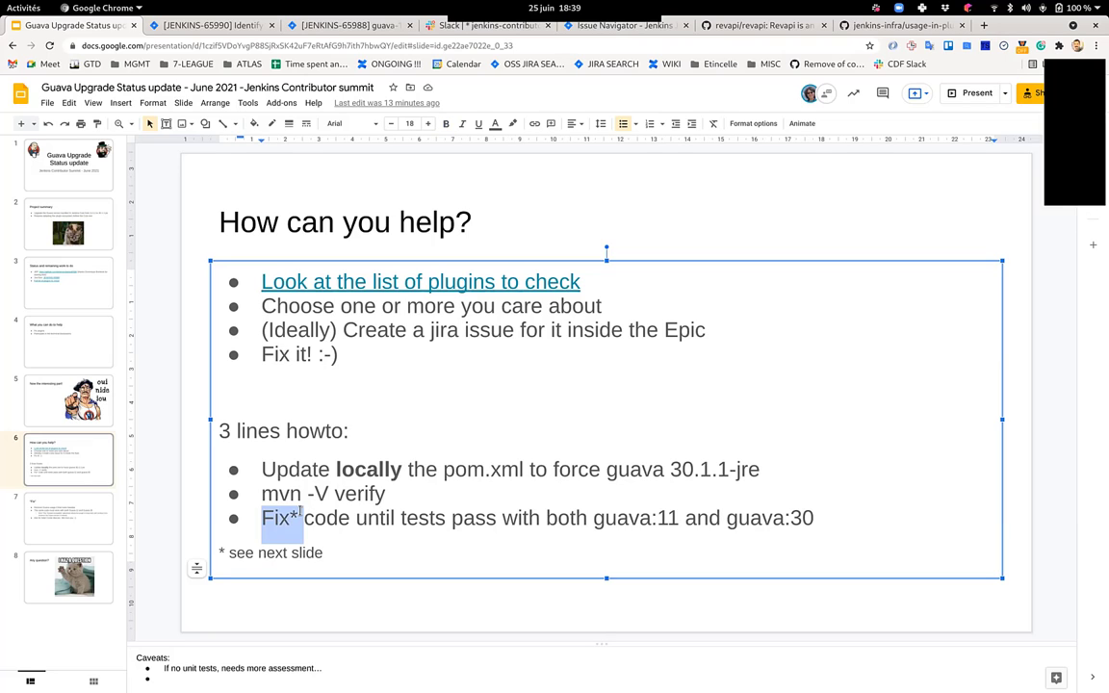
pyautogui.click(446, 518)
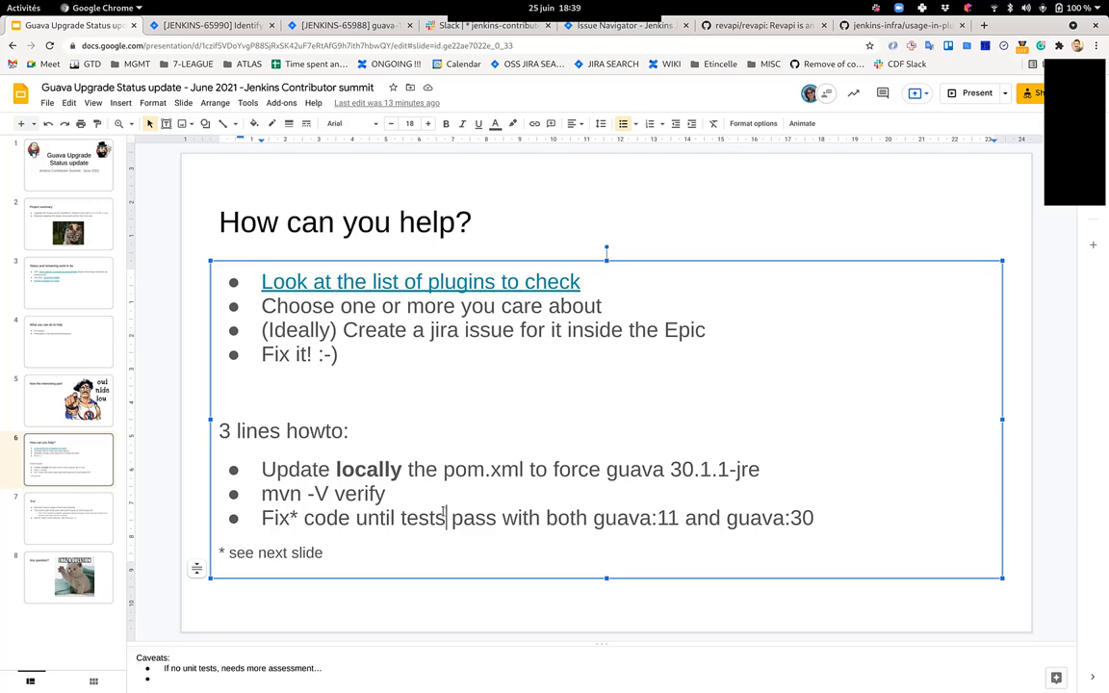
# - Show slide 7, 'Fix', on code working with both Guava 11 and 30
pyautogui.click(68, 518)
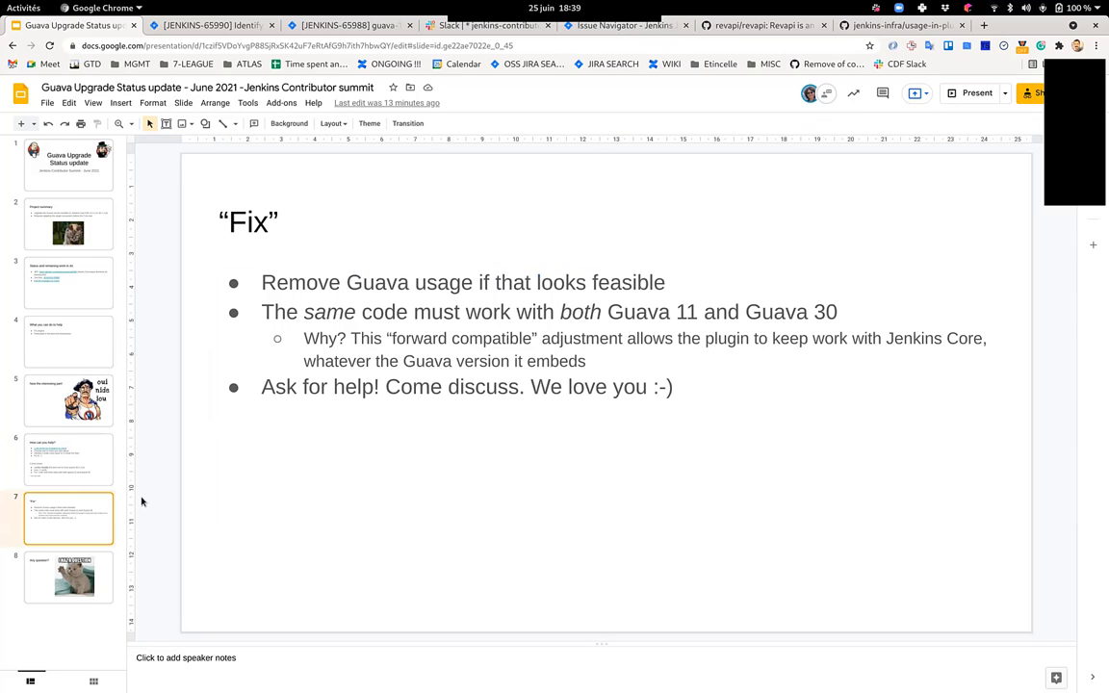
pyautogui.moveTo(342, 297)
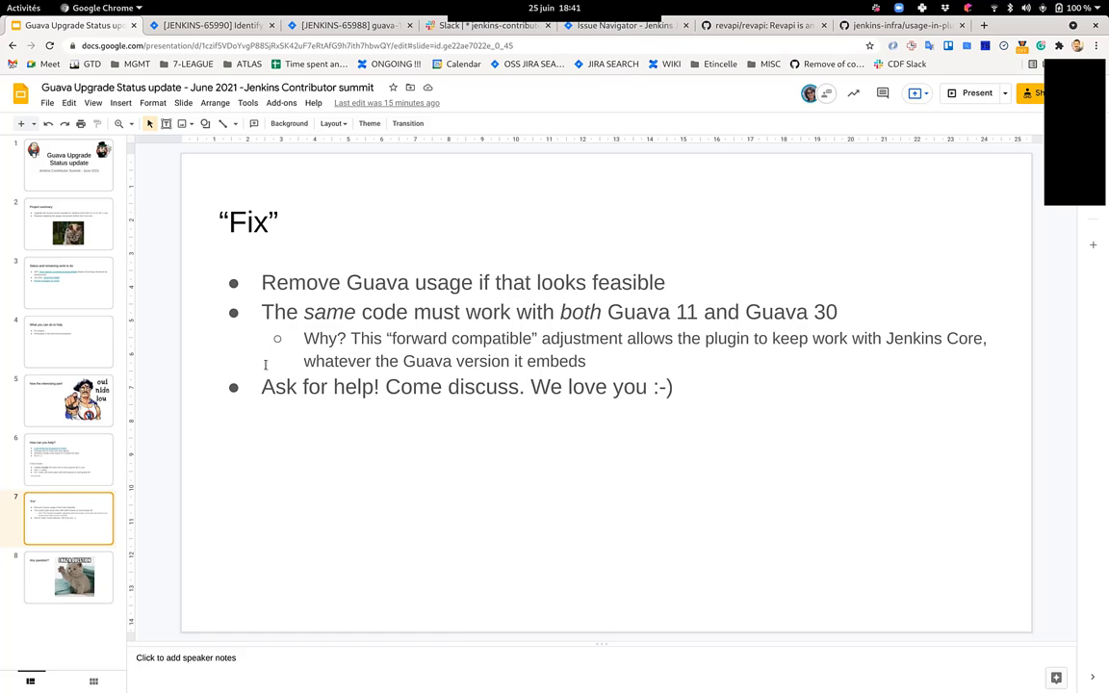
# - Show slide 8, 'Any question?', then jump back to slide 3
pyautogui.click(69, 576)
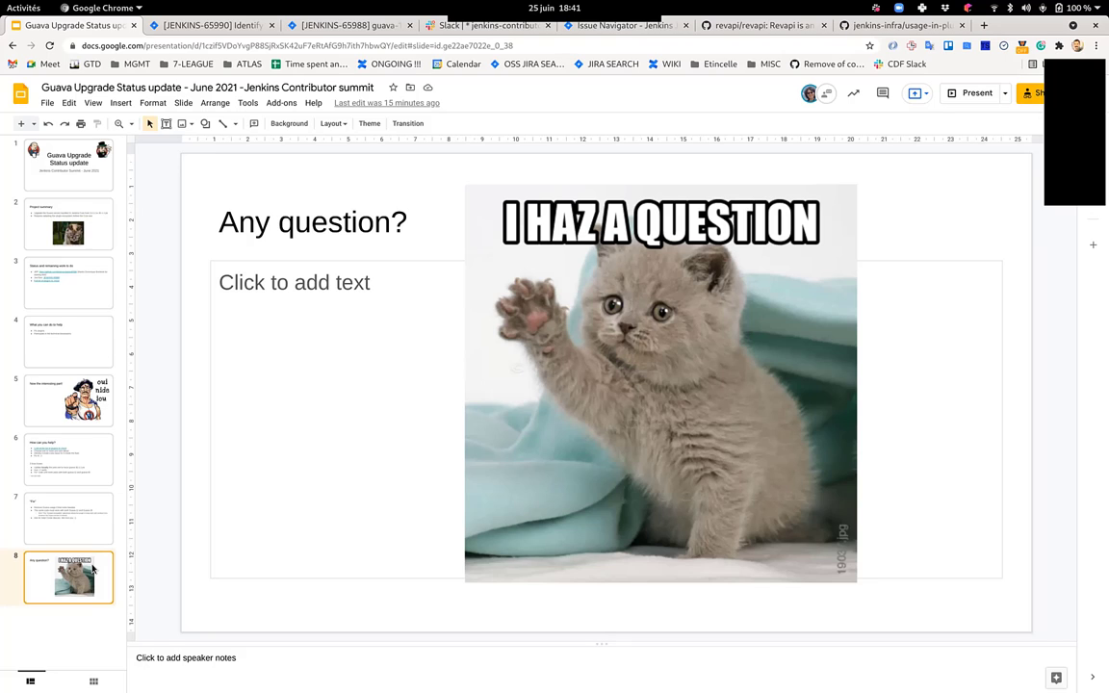
pyautogui.moveTo(815, 522)
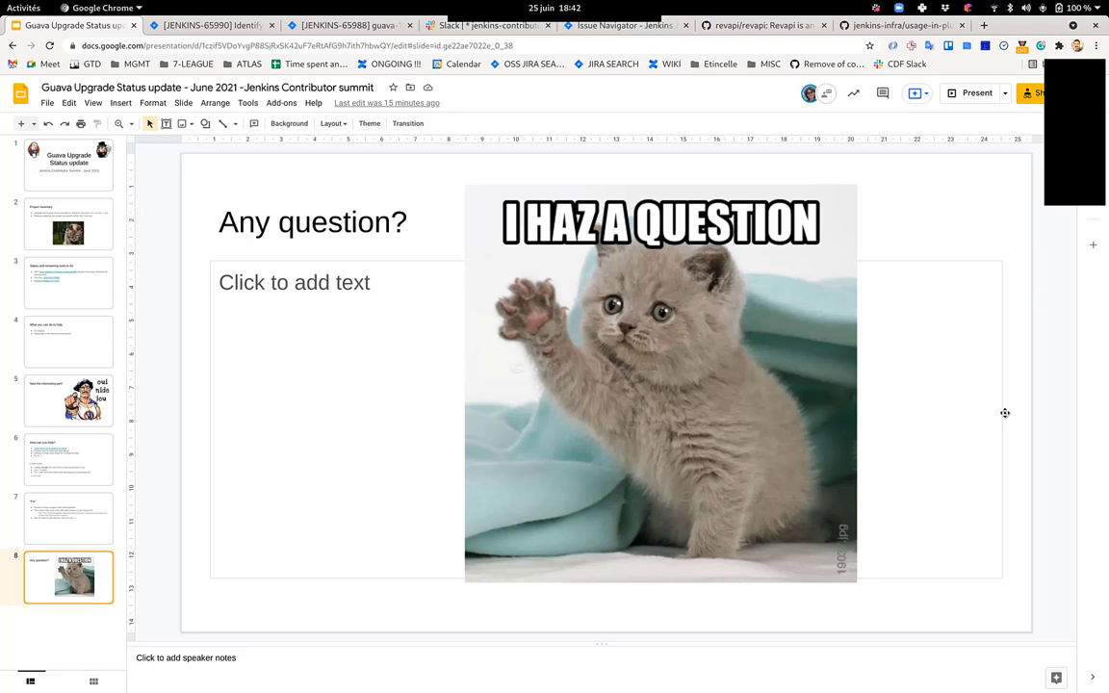
pyautogui.moveTo(1022, 374)
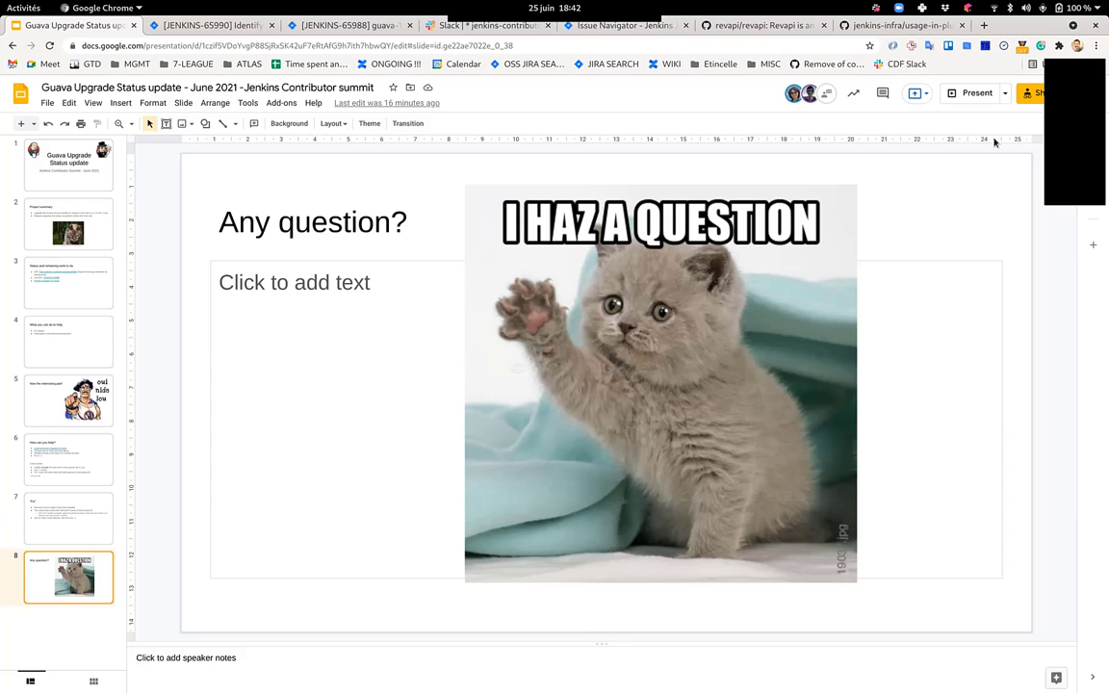
pyautogui.moveTo(739, 180)
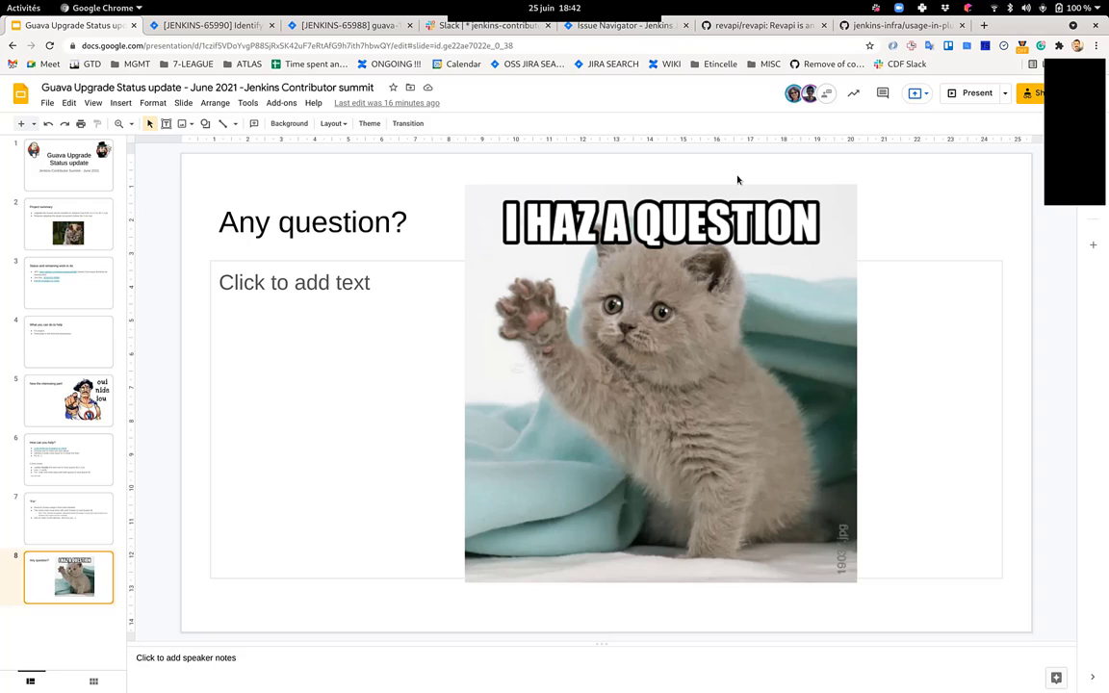
pyautogui.moveTo(645, 150)
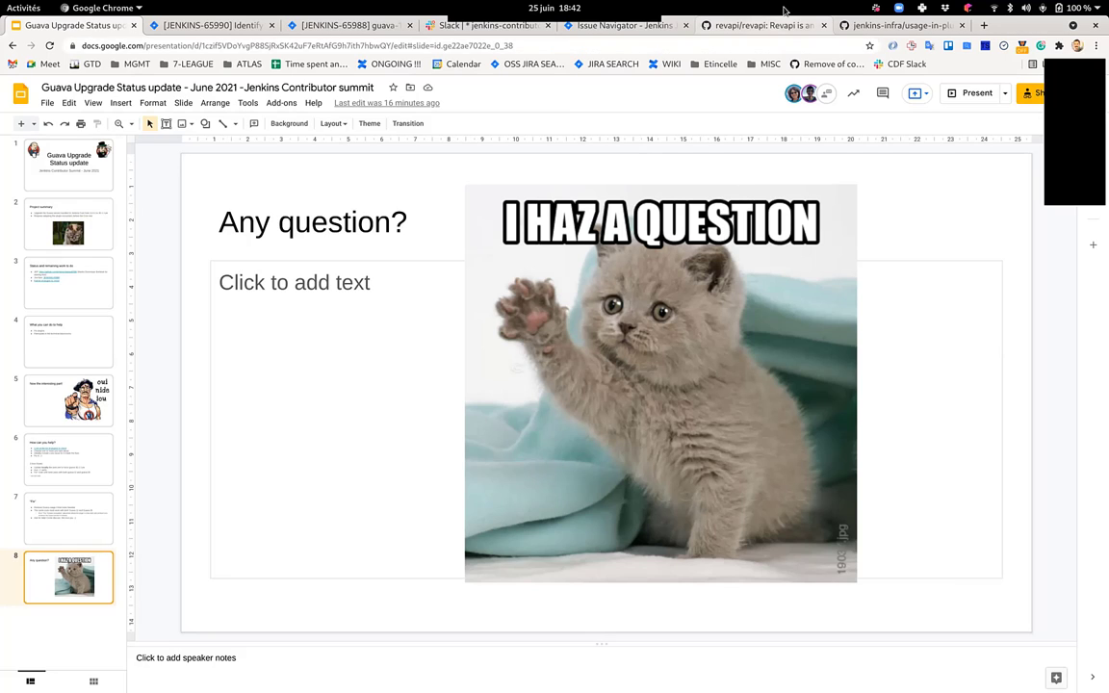
pyautogui.moveTo(761, 25)
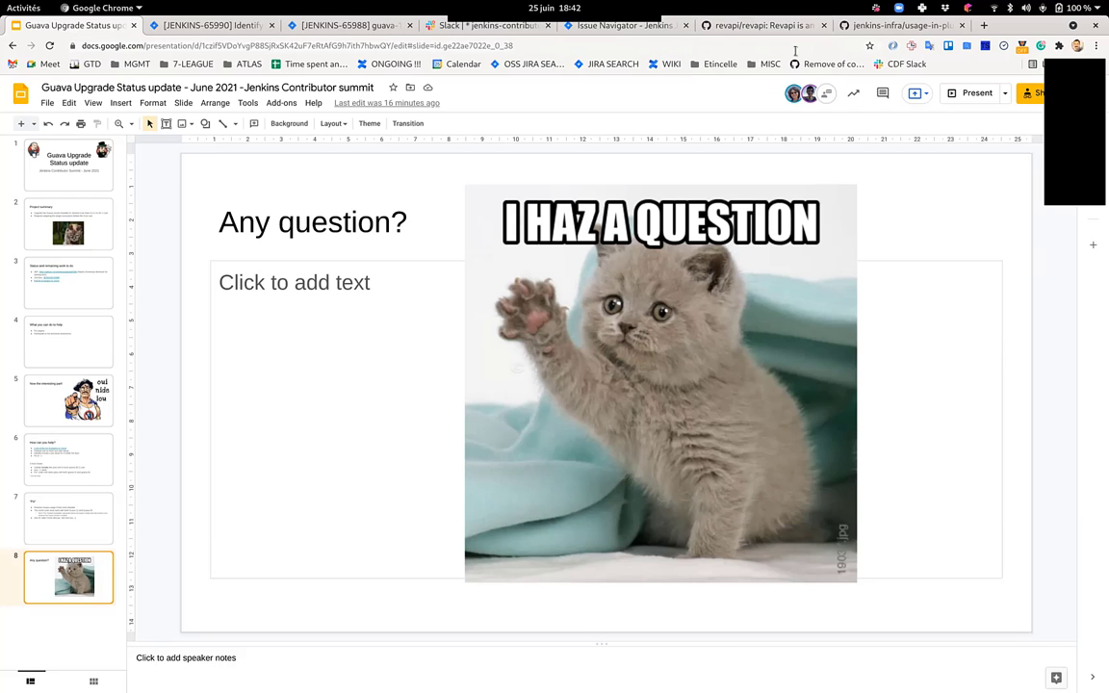
pyautogui.moveTo(770, 134)
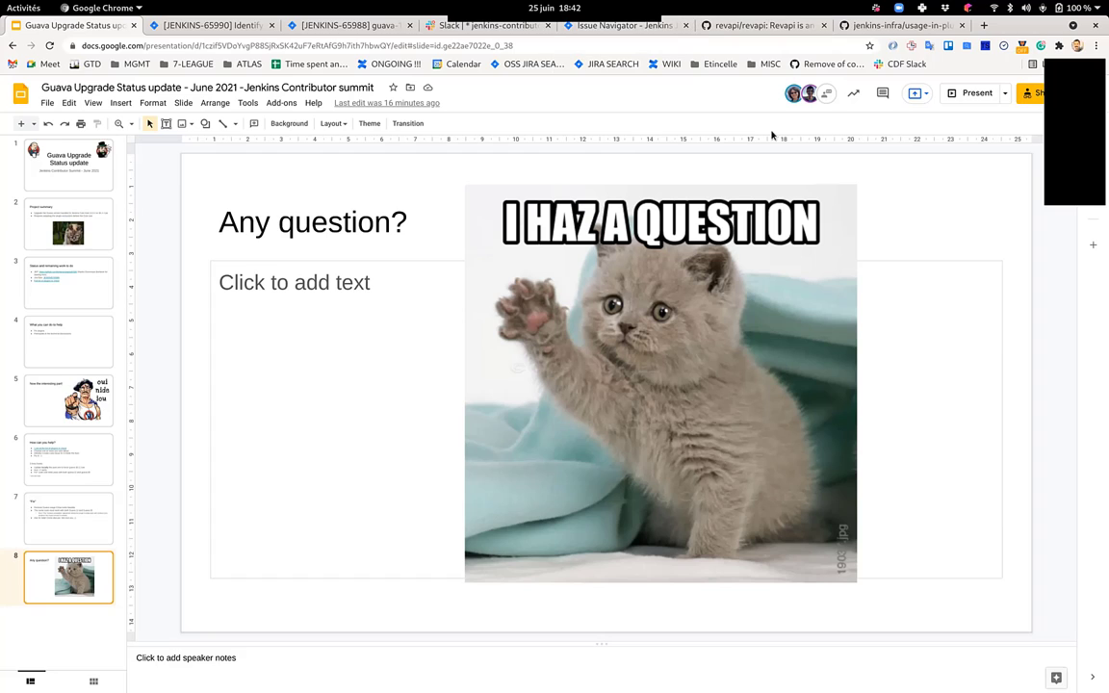
pyautogui.moveTo(967, 296)
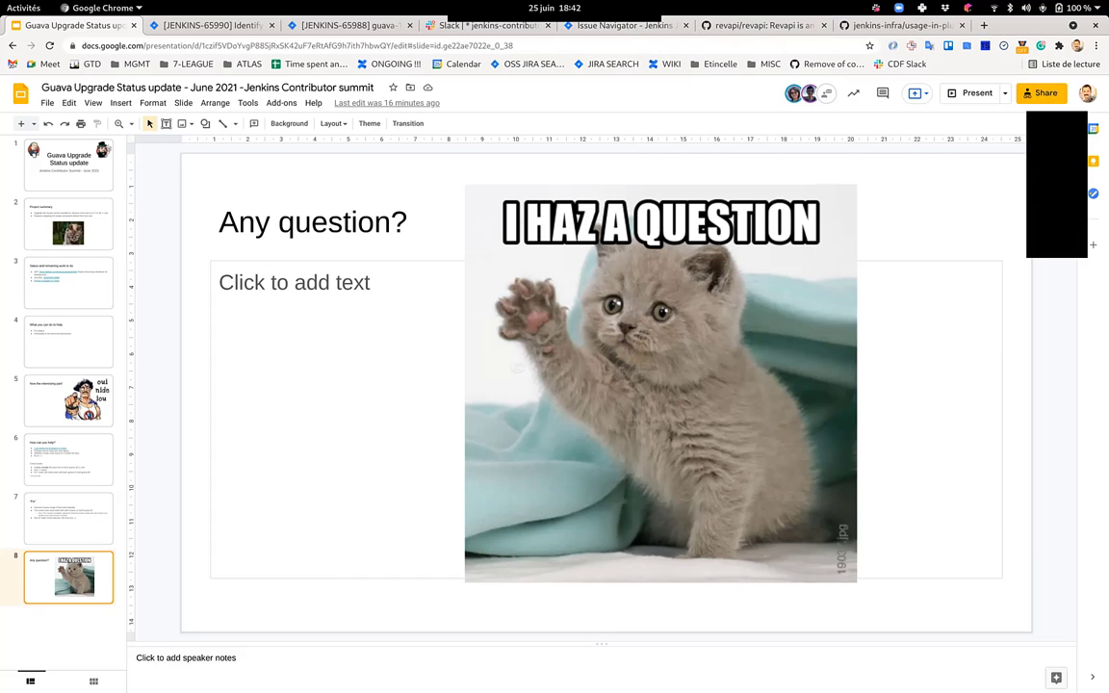
pyautogui.click(68, 282)
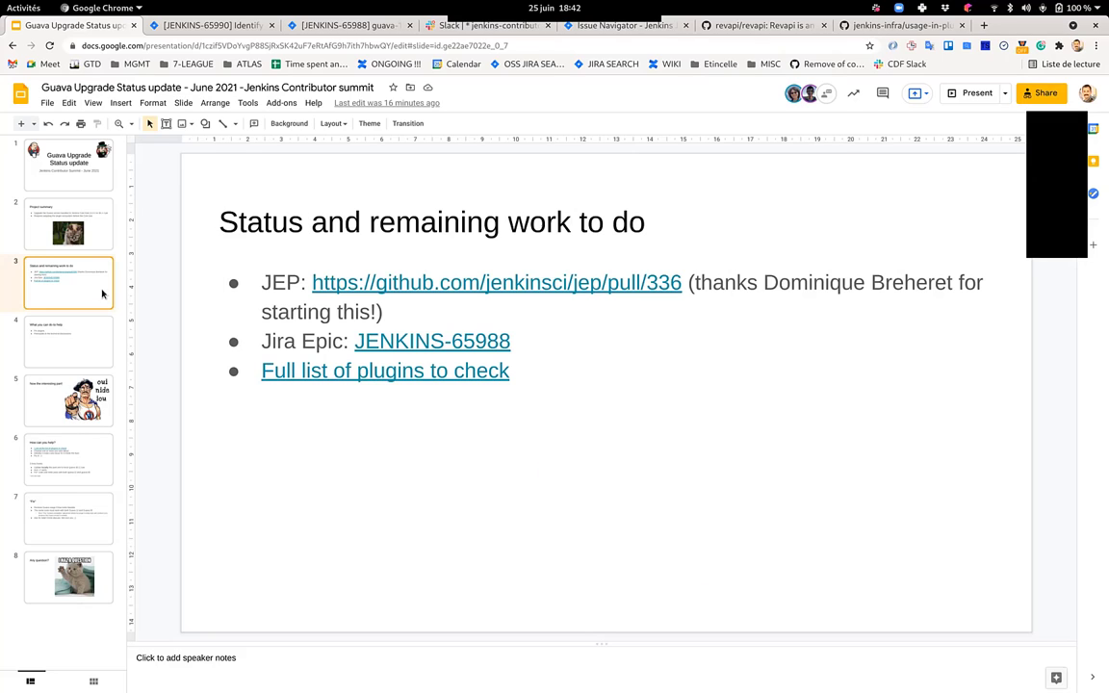